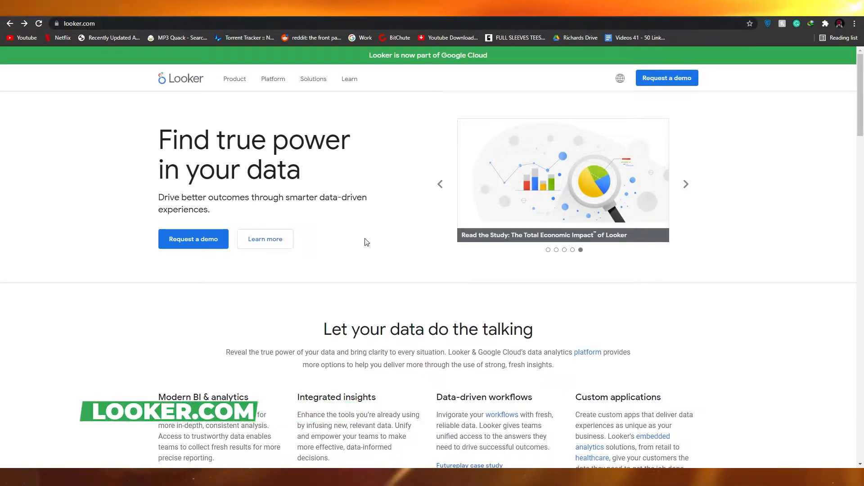
# Browse down the Looker homepage and step its carousel to another slide.
pyautogui.scroll(-3)
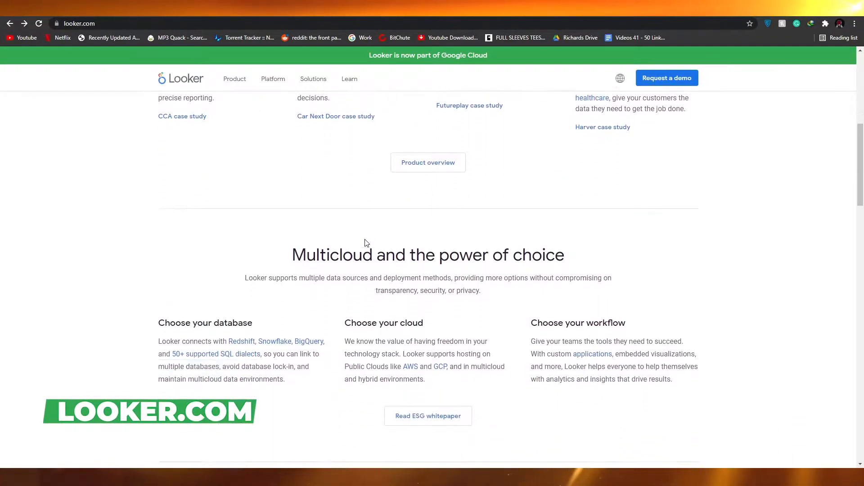
pyautogui.scroll(-3)
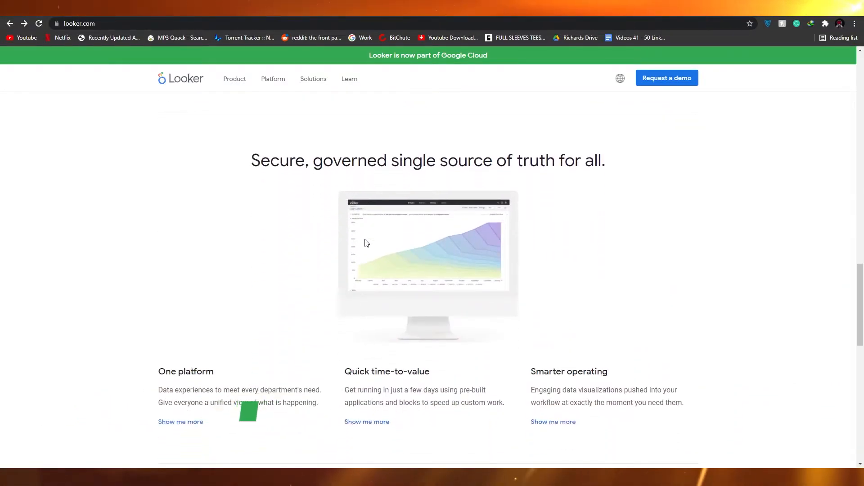
pyautogui.scroll(-3)
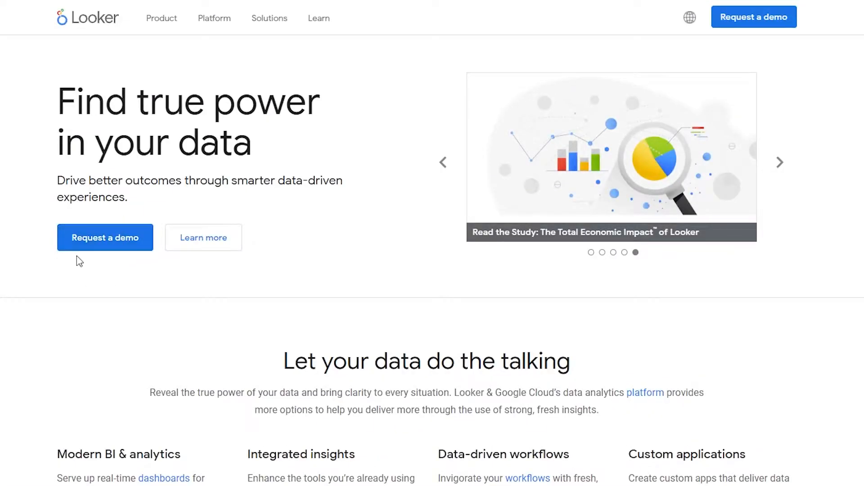
pyautogui.click(444, 162)
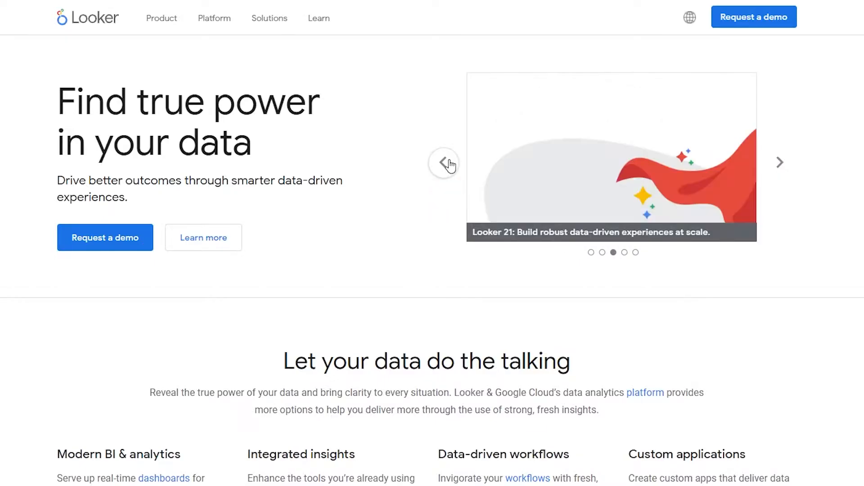
pyautogui.scroll(-3)
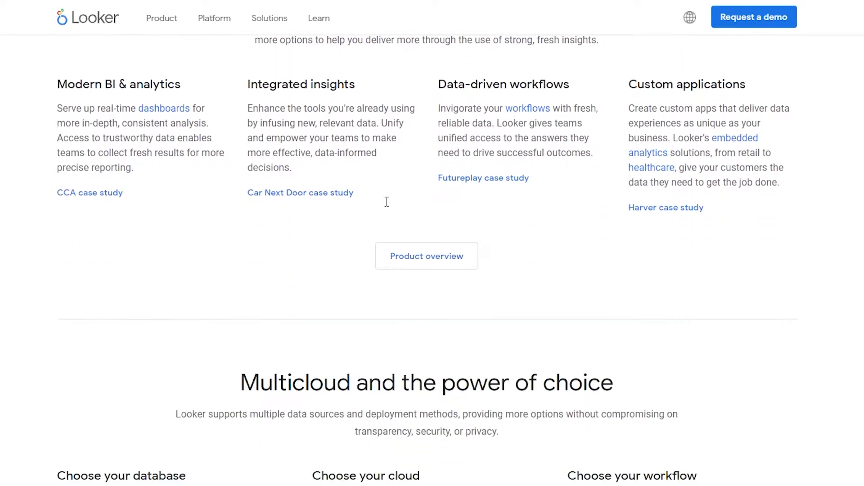
pyautogui.scroll(3)
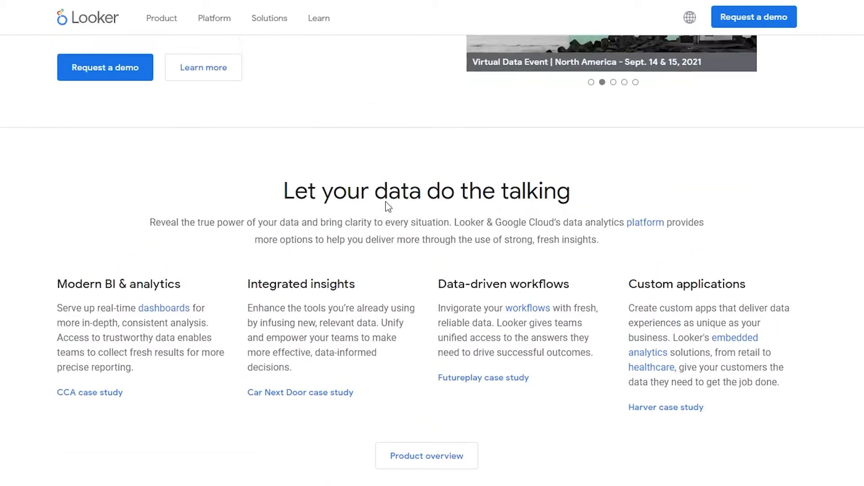
pyautogui.scroll(-3)
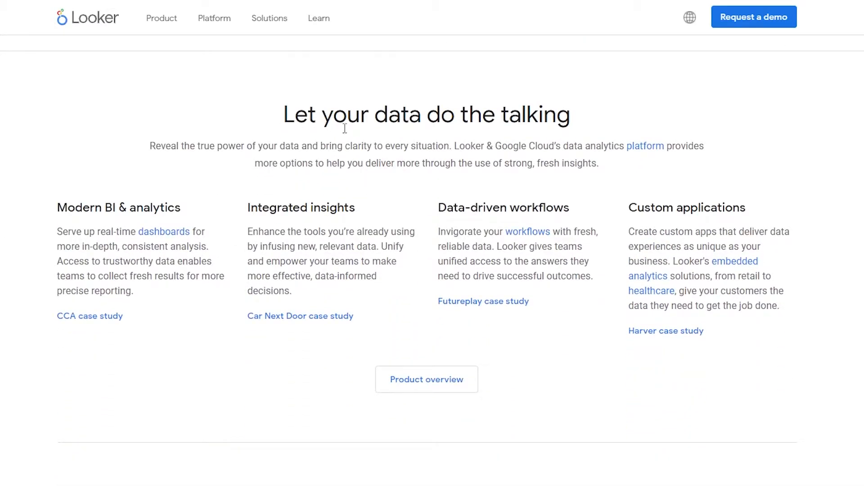
pyautogui.moveTo(466, 144)
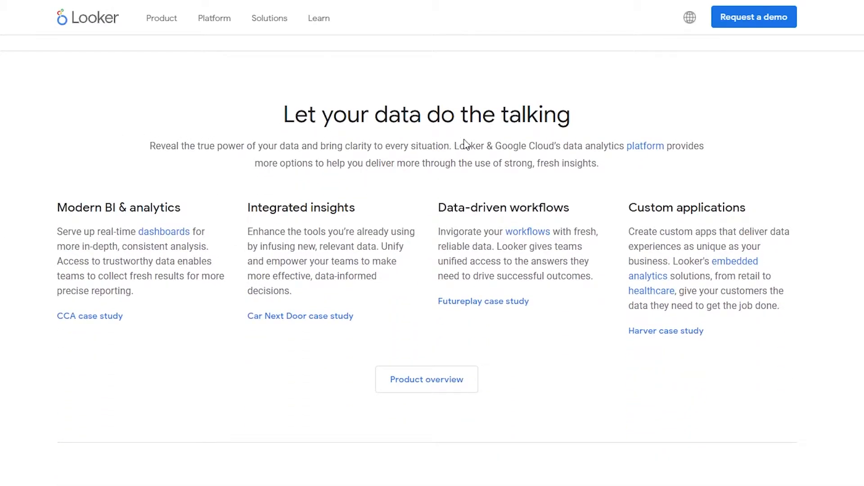
pyautogui.moveTo(48, 218)
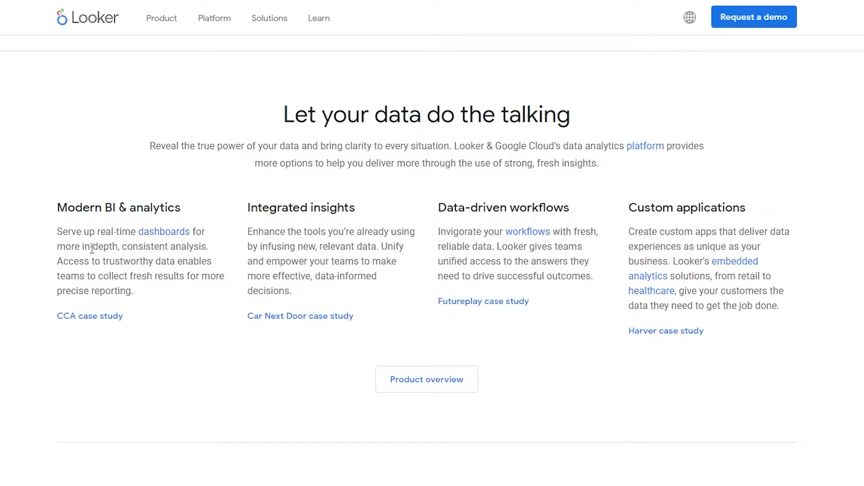
pyautogui.moveTo(60, 263)
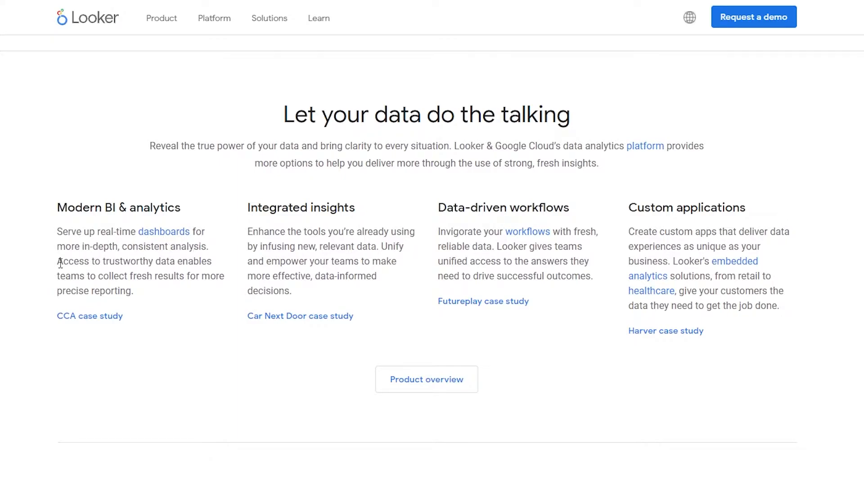
pyautogui.moveTo(111, 281)
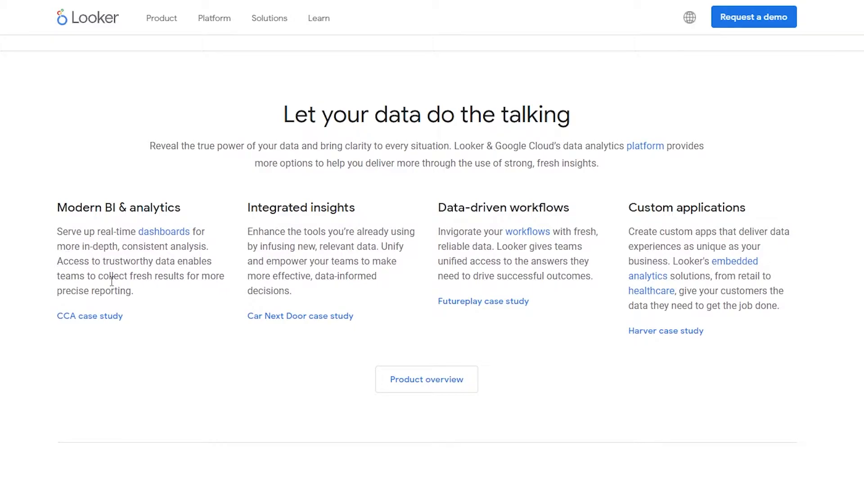
pyautogui.moveTo(192, 310)
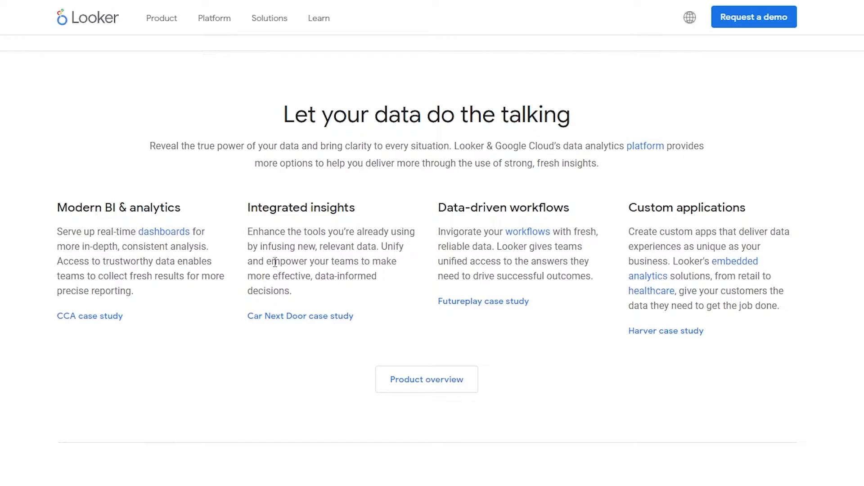
pyautogui.moveTo(278, 287)
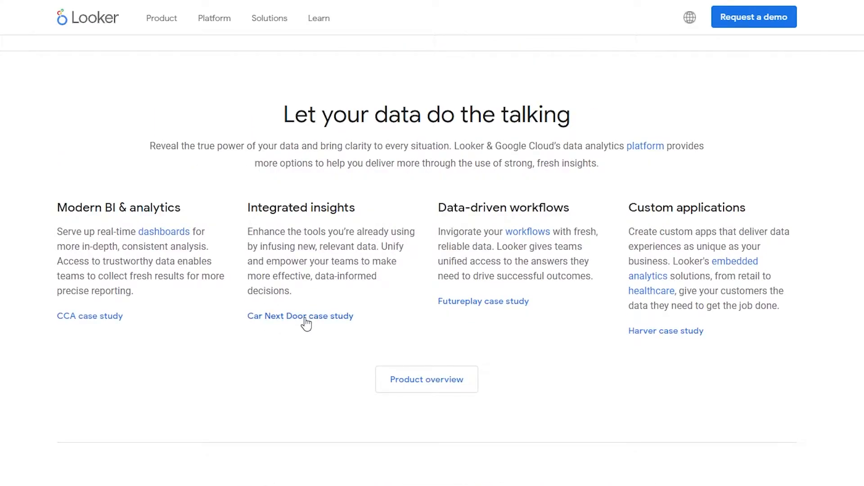
pyautogui.moveTo(302, 326)
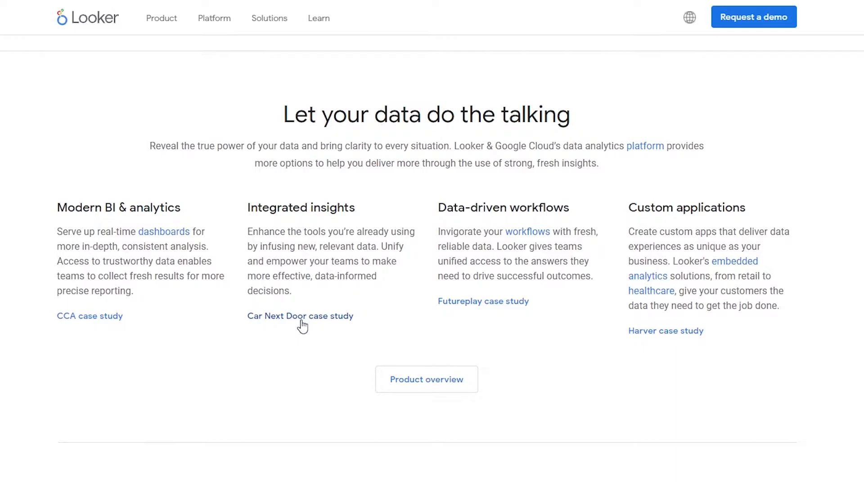
pyautogui.moveTo(272, 316)
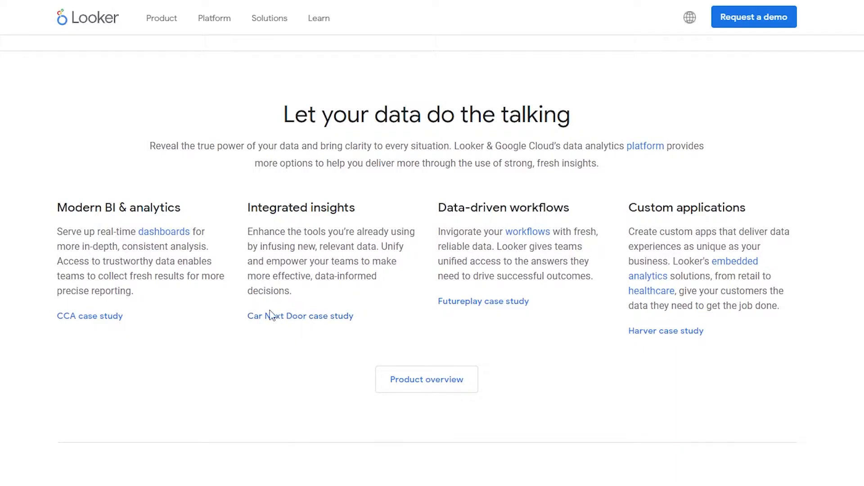
pyautogui.moveTo(480, 205)
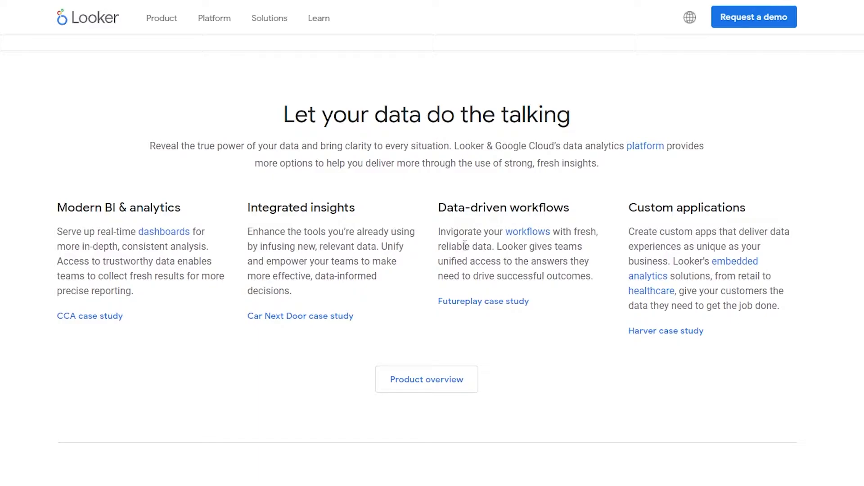
pyautogui.moveTo(543, 251)
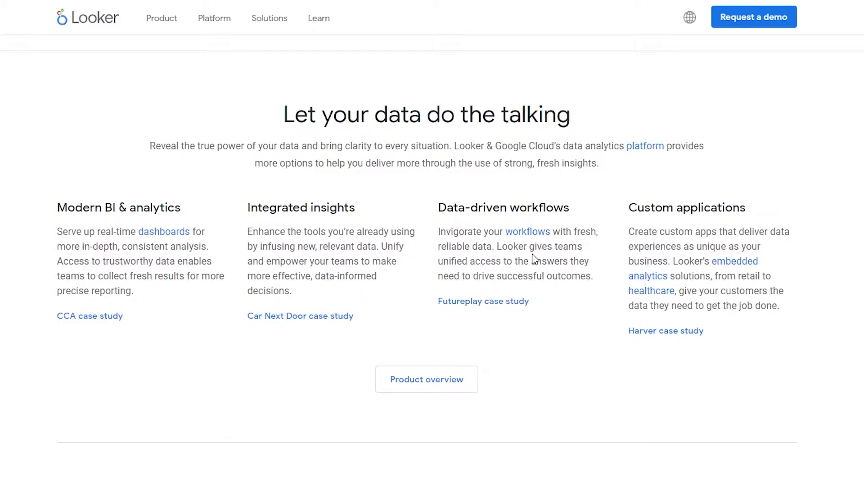
pyautogui.moveTo(593, 274)
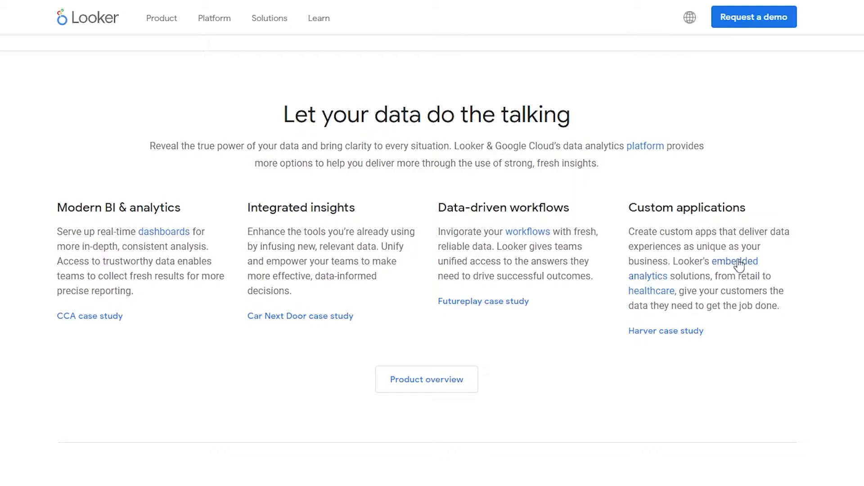
pyautogui.moveTo(739, 328)
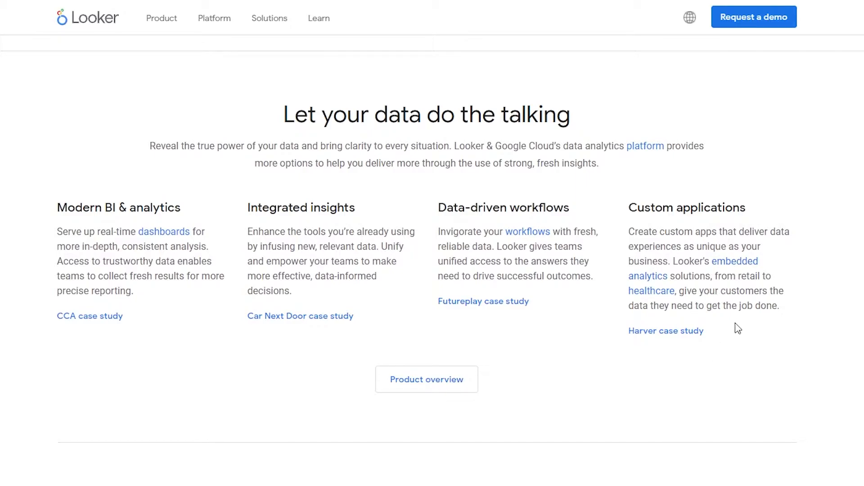
pyautogui.moveTo(694, 307)
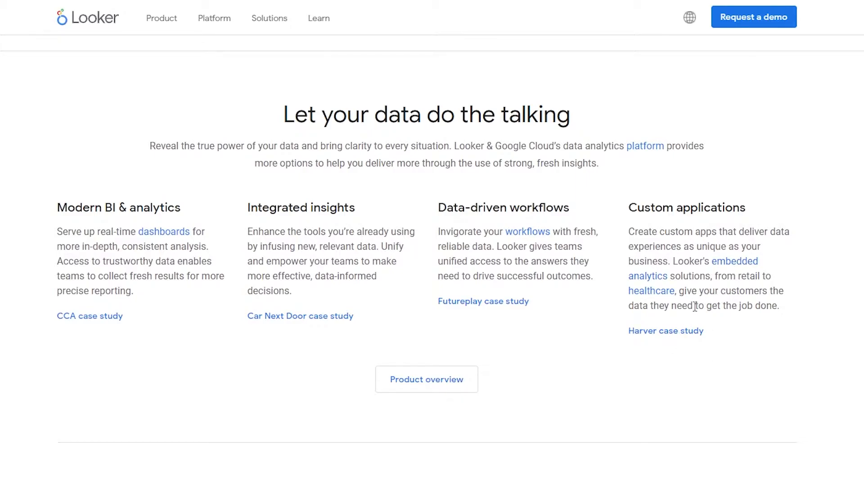
pyautogui.moveTo(661, 325)
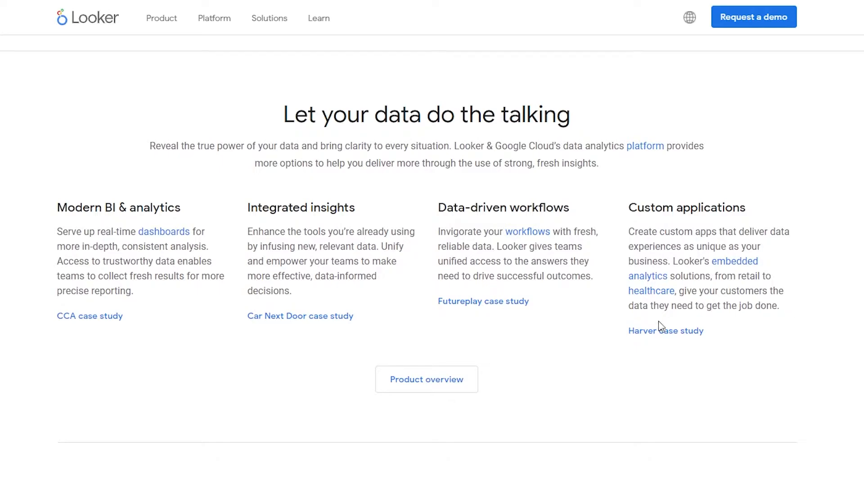
pyautogui.moveTo(678, 343)
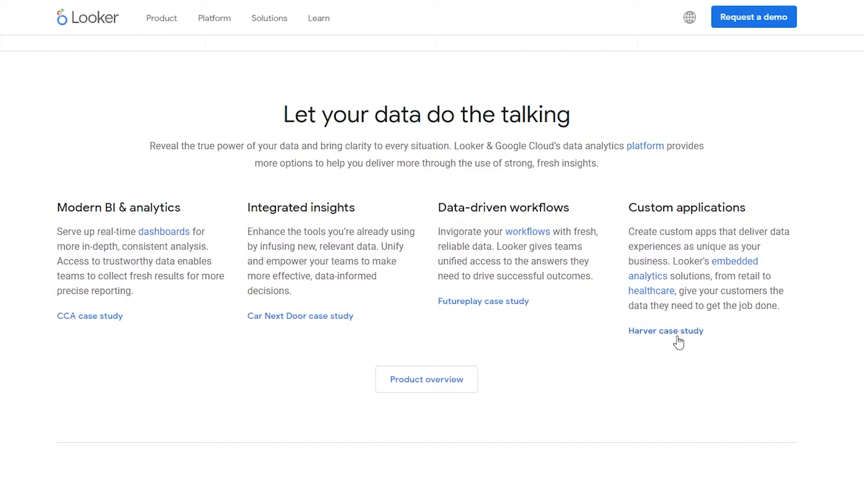
pyautogui.scroll(-3)
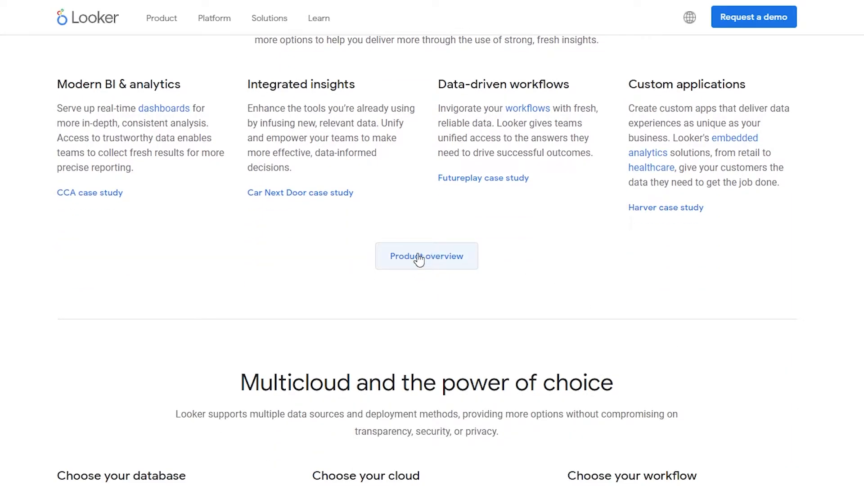
# Open the product overview and read through the 'Looker Platform for Data Experiences' resource page.
pyautogui.click(426, 255)
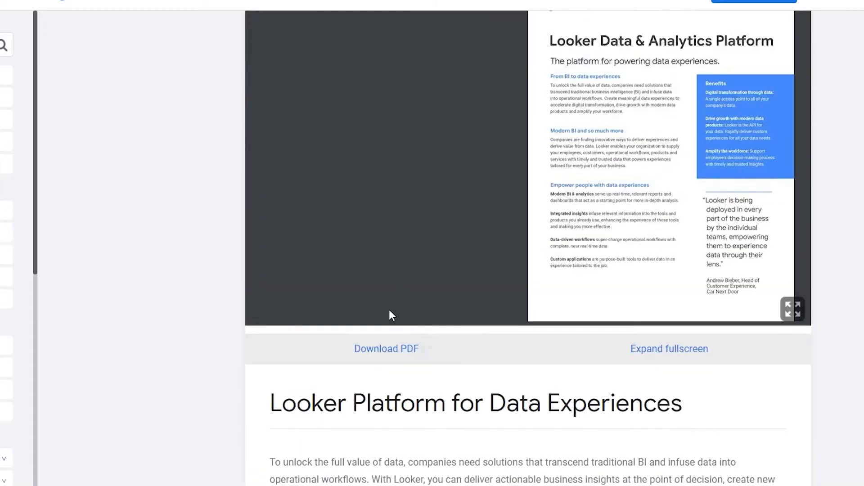
pyautogui.scroll(-3)
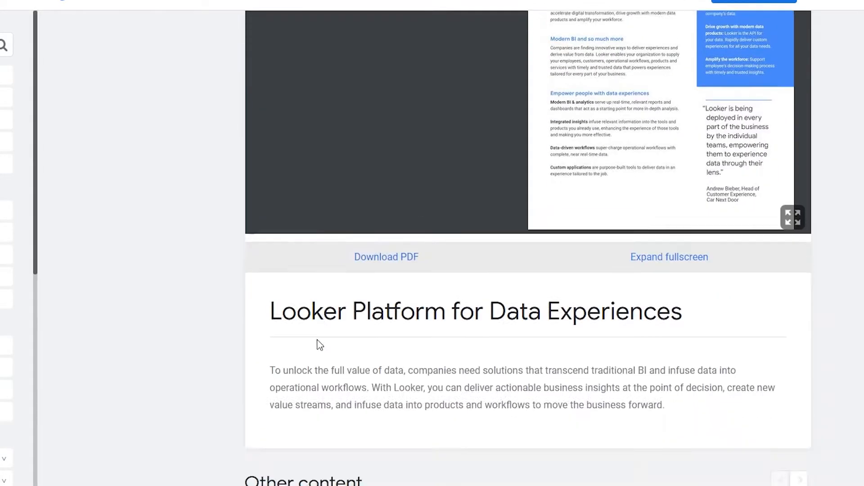
pyautogui.scroll(-3)
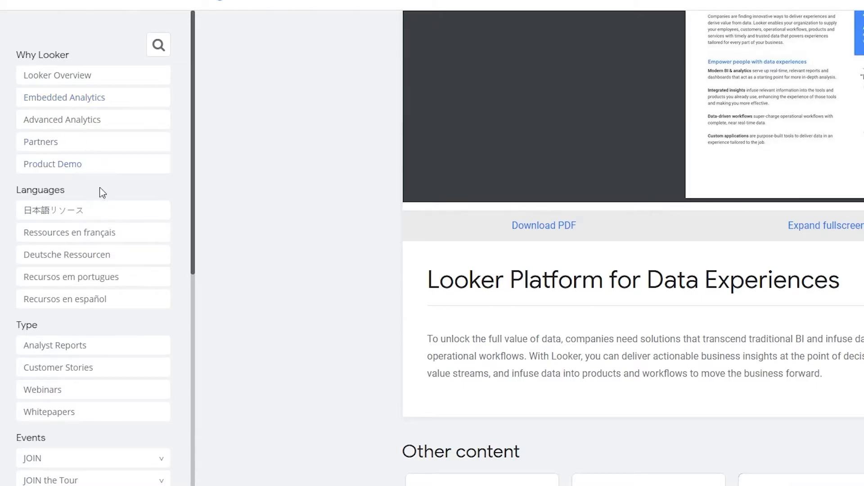
pyautogui.scroll(-3)
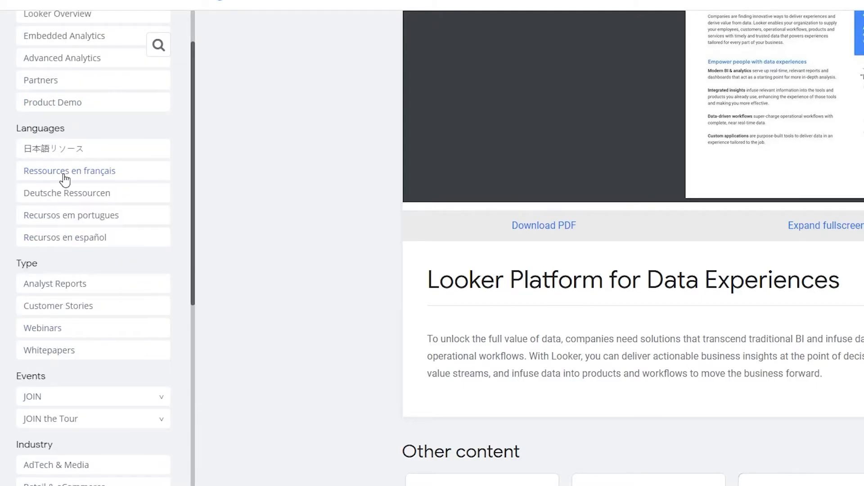
pyautogui.scroll(-3)
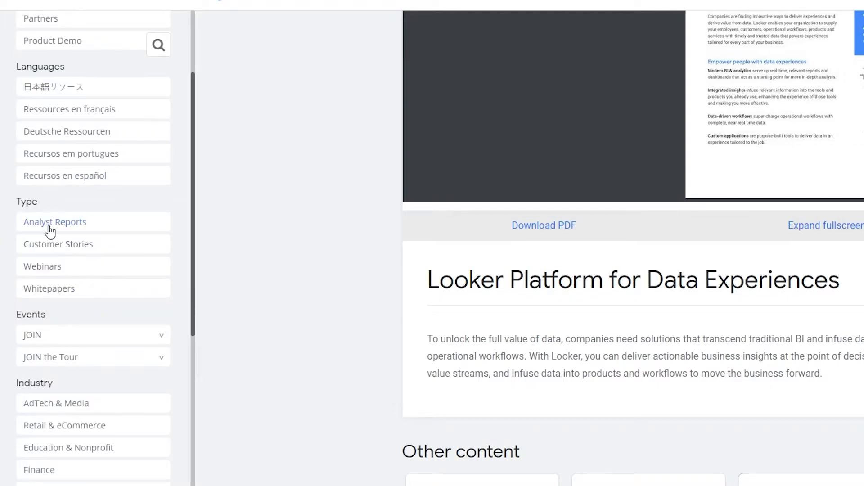
pyautogui.moveTo(73, 243)
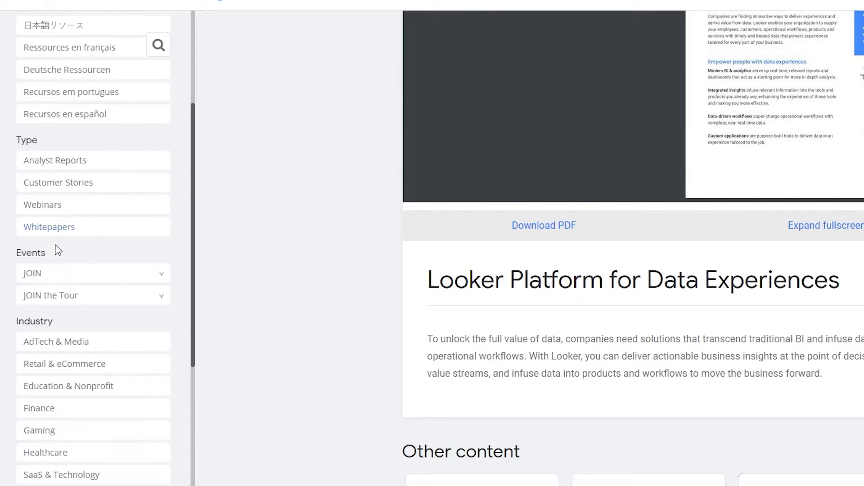
pyautogui.scroll(-3)
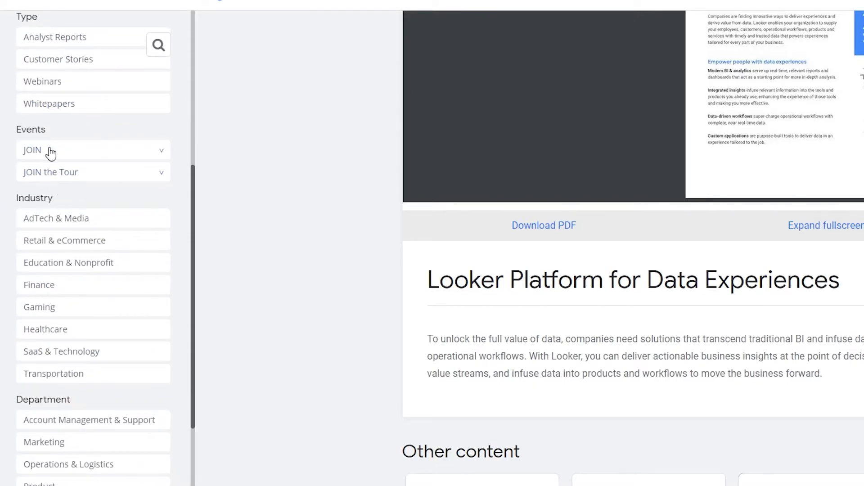
pyautogui.scroll(-3)
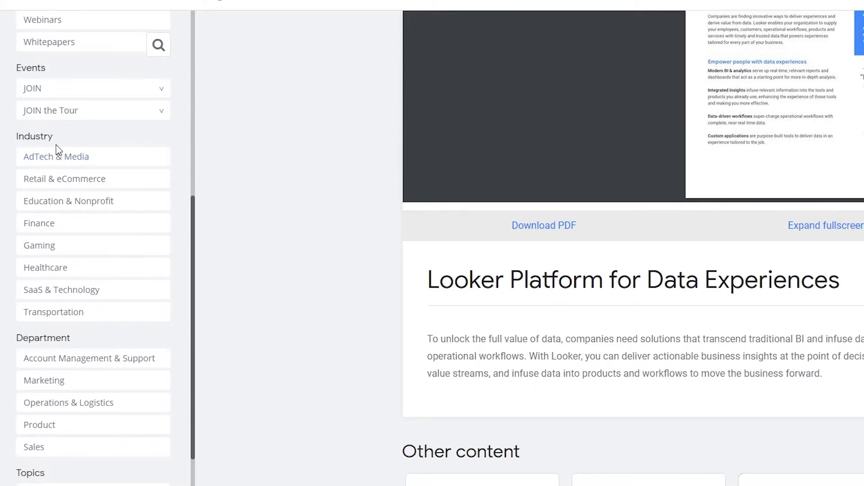
pyautogui.scroll(-3)
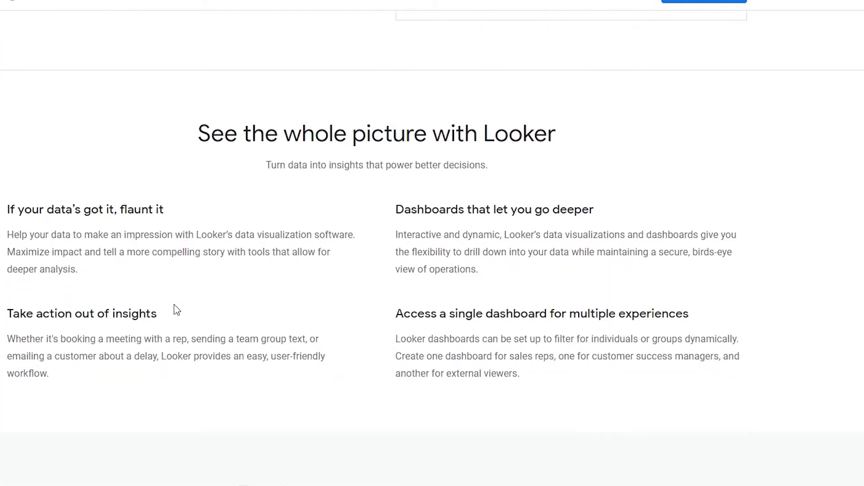
pyautogui.scroll(-3)
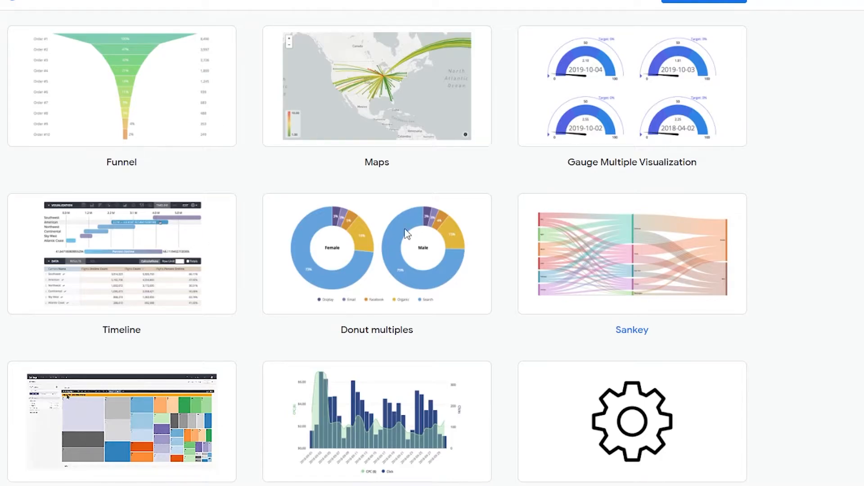
pyautogui.scroll(-3)
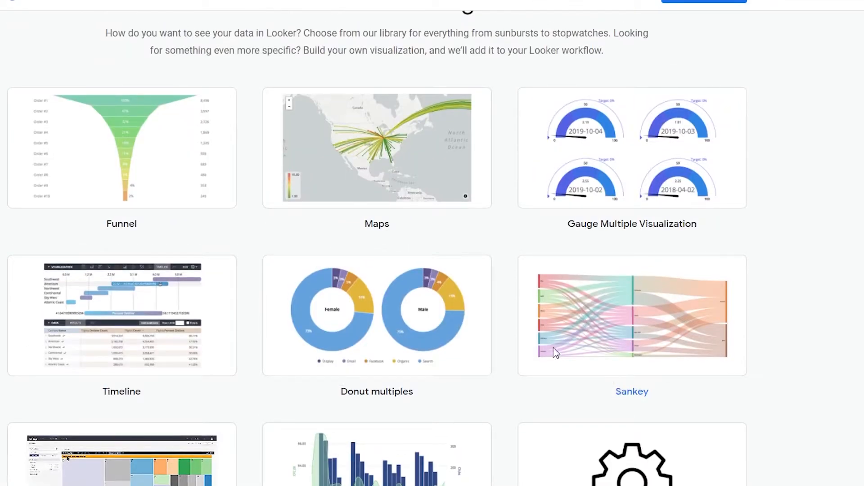
pyautogui.moveTo(135, 232)
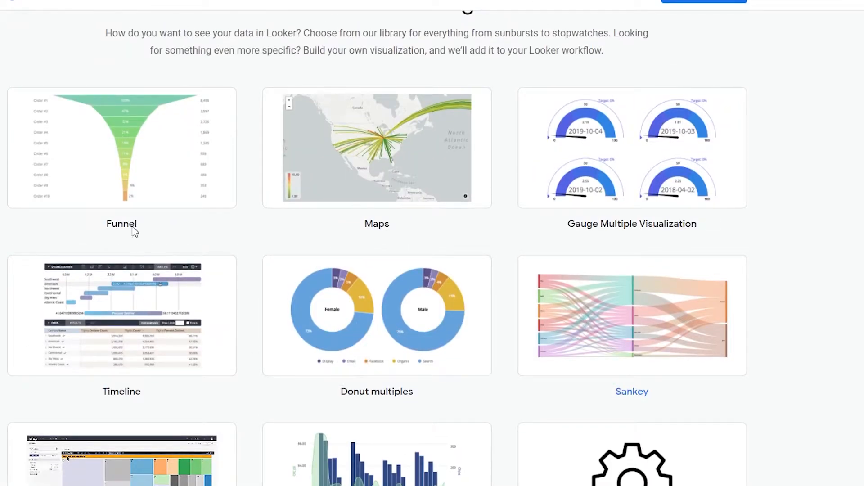
pyautogui.scroll(-3)
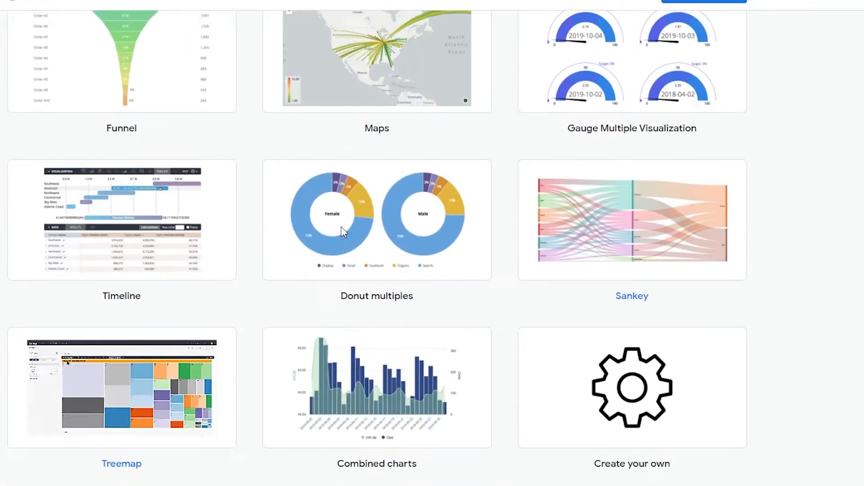
pyautogui.scroll(-3)
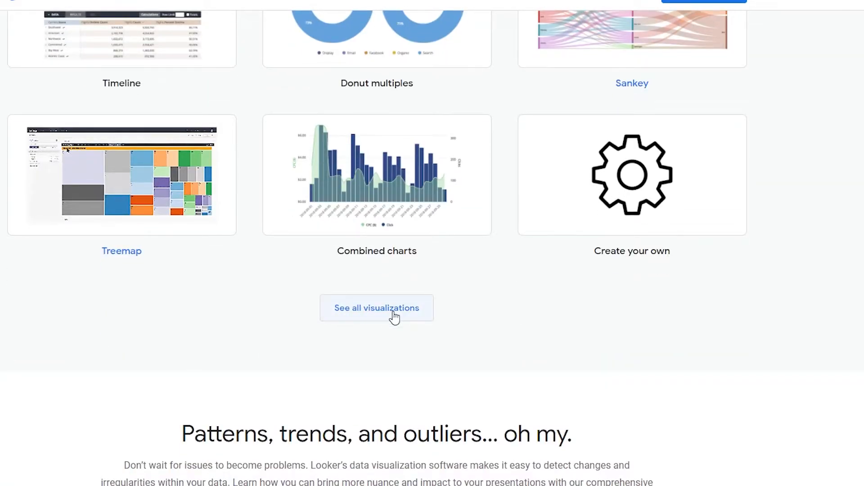
pyautogui.scroll(-3)
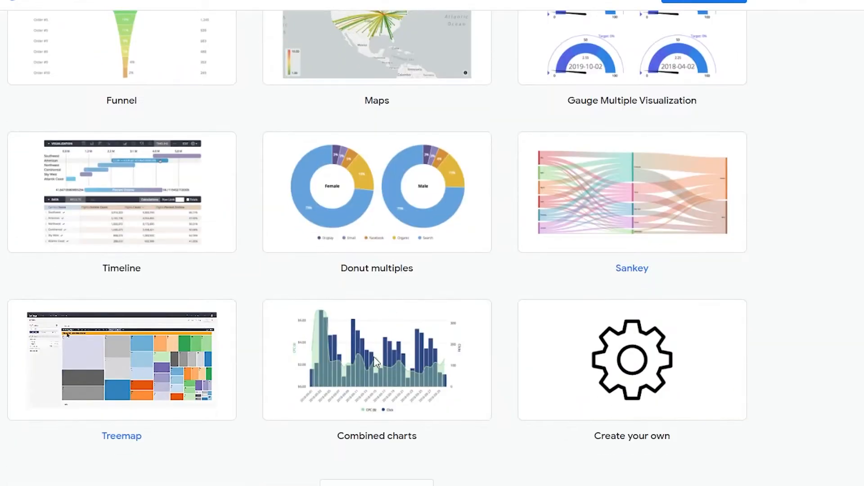
pyautogui.scroll(-3)
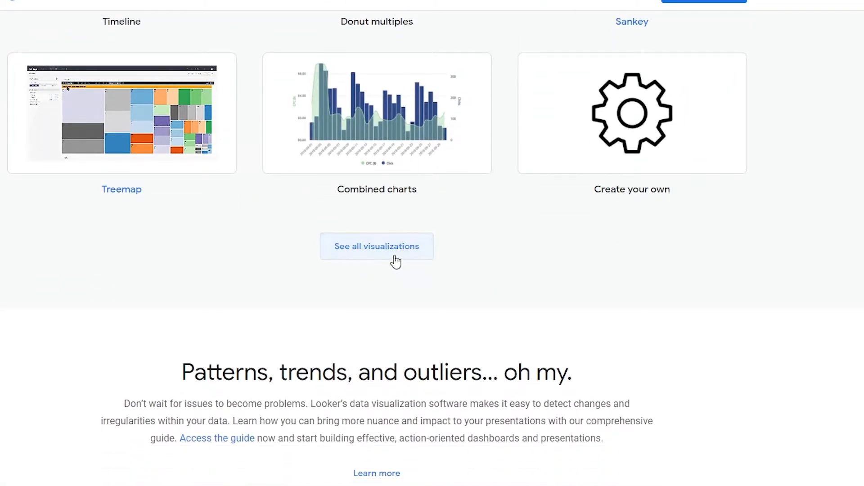
# Open the full visualization Directory and peek at its Viz Block and Use Case filters.
pyautogui.click(376, 246)
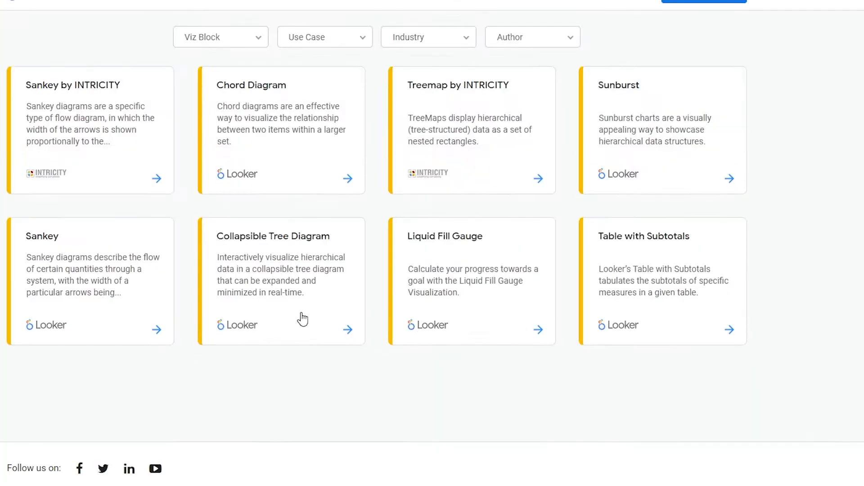
pyautogui.scroll(-3)
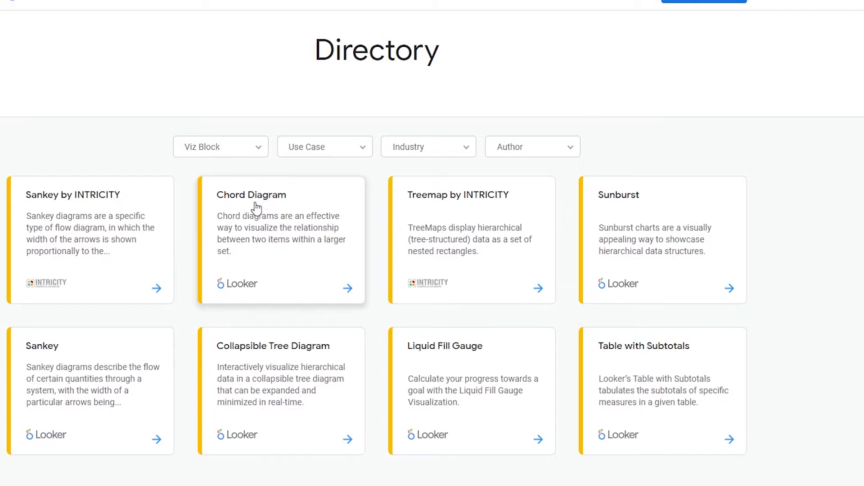
pyautogui.moveTo(617, 389)
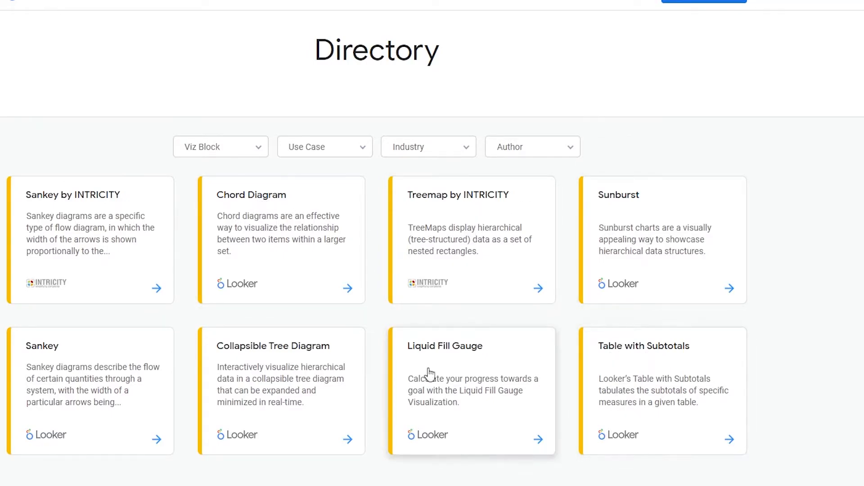
pyautogui.moveTo(286, 369)
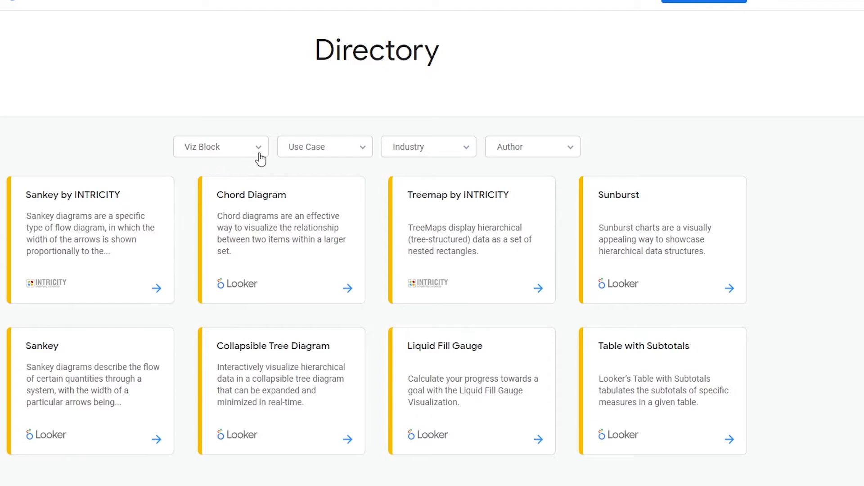
pyautogui.click(220, 146)
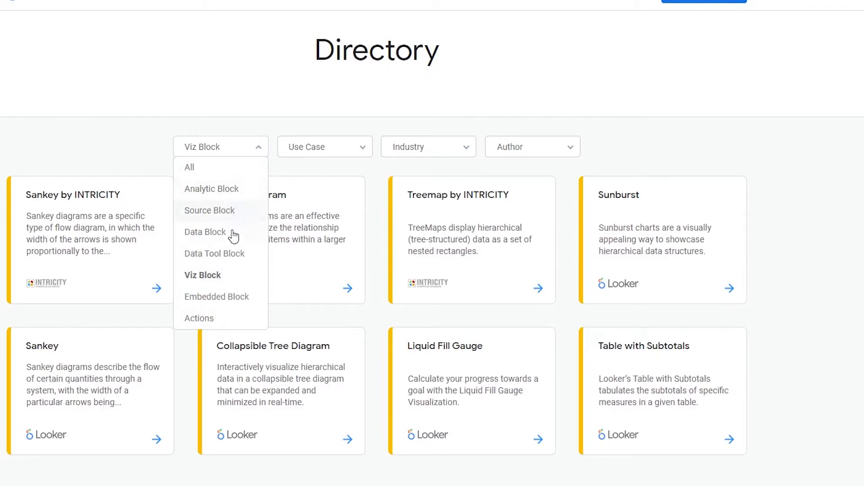
pyautogui.click(325, 146)
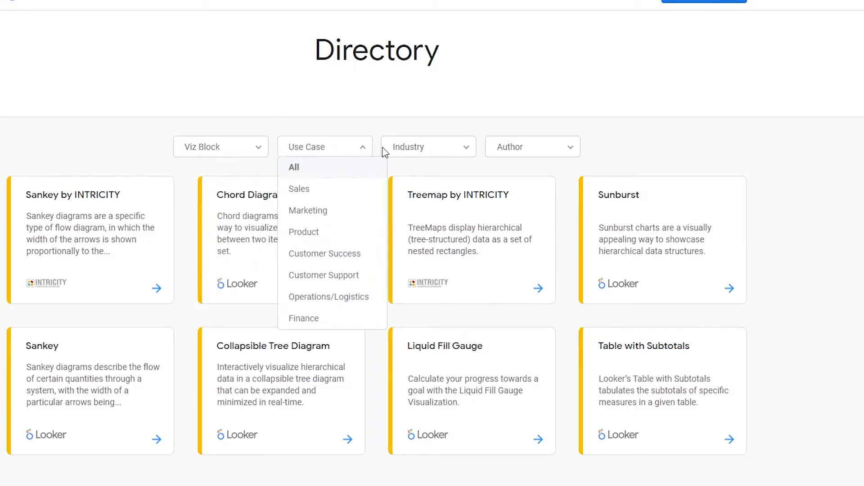
# Dismiss the filters, scan the viz block list, and reopen the block type filter.
pyautogui.click(532, 146)
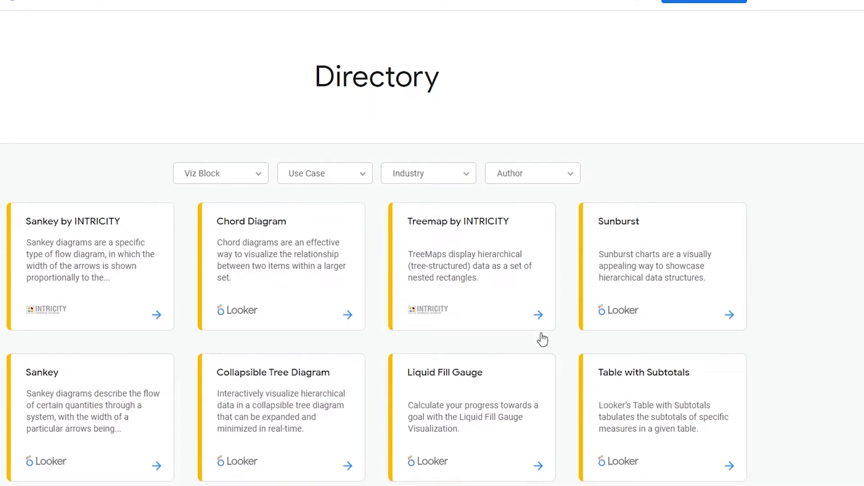
pyautogui.scroll(-3)
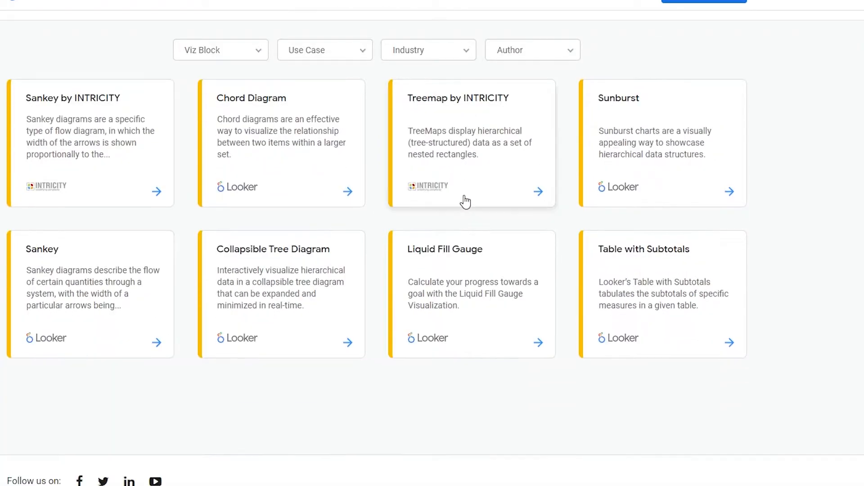
pyautogui.scroll(3)
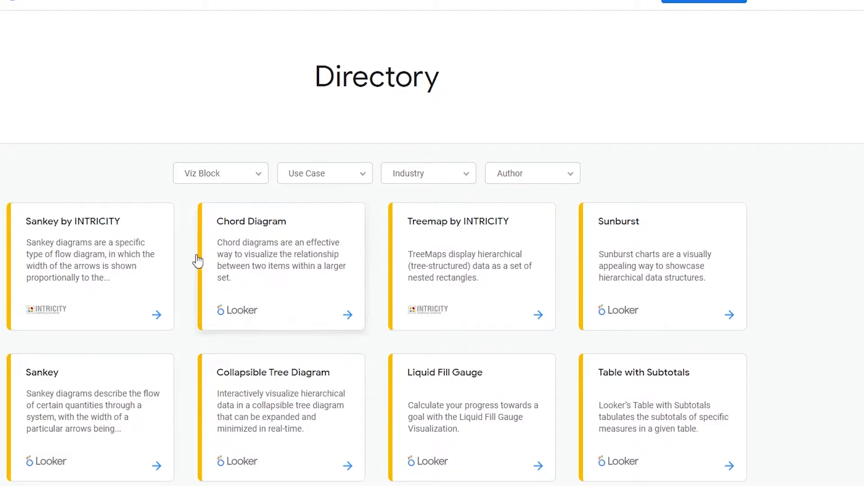
pyautogui.click(220, 172)
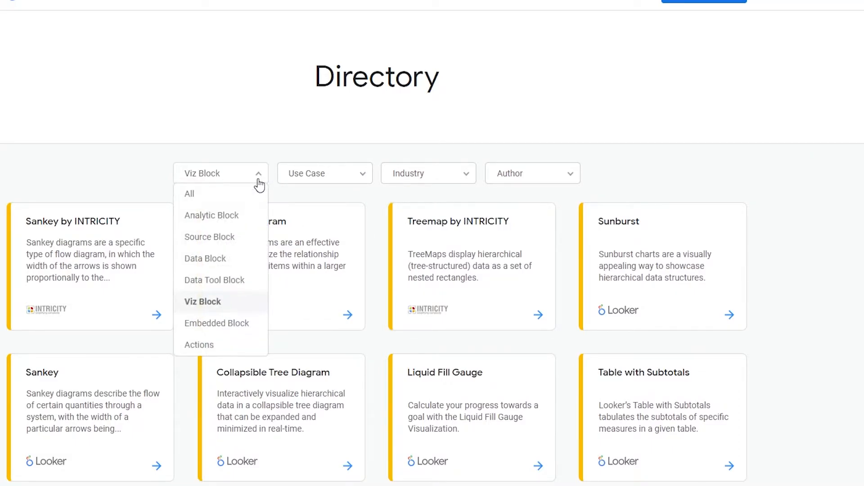
# Return to the Looker homepage via the logo and skim down the page, then back up.
pyautogui.click(429, 173)
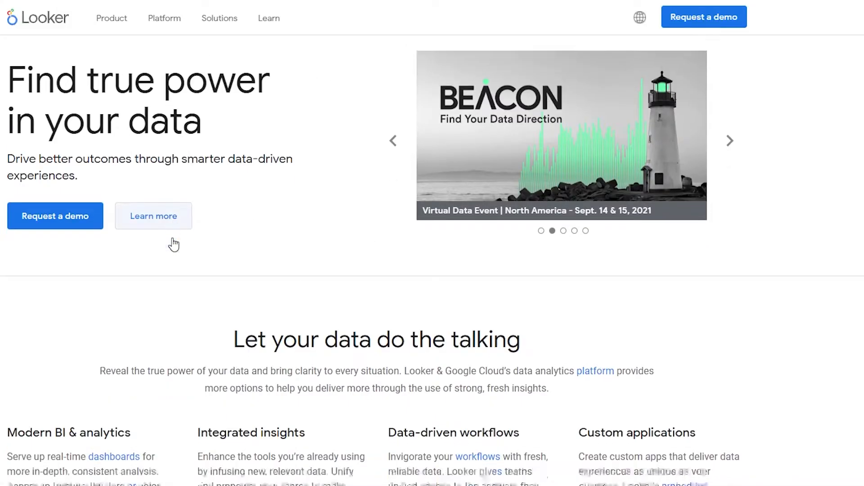
pyautogui.scroll(-3)
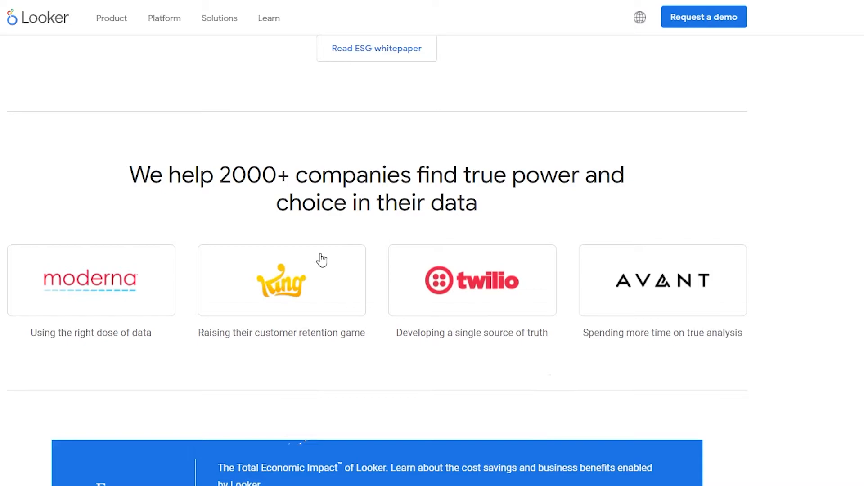
pyautogui.moveTo(102, 318)
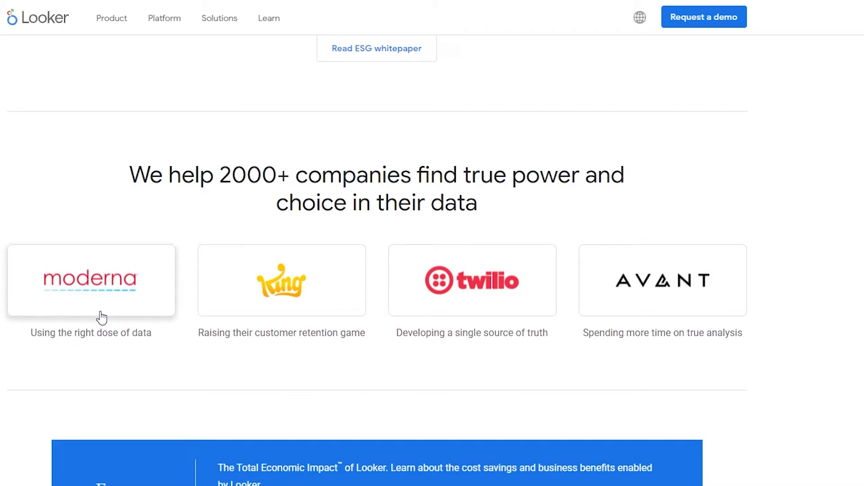
pyautogui.moveTo(516, 309)
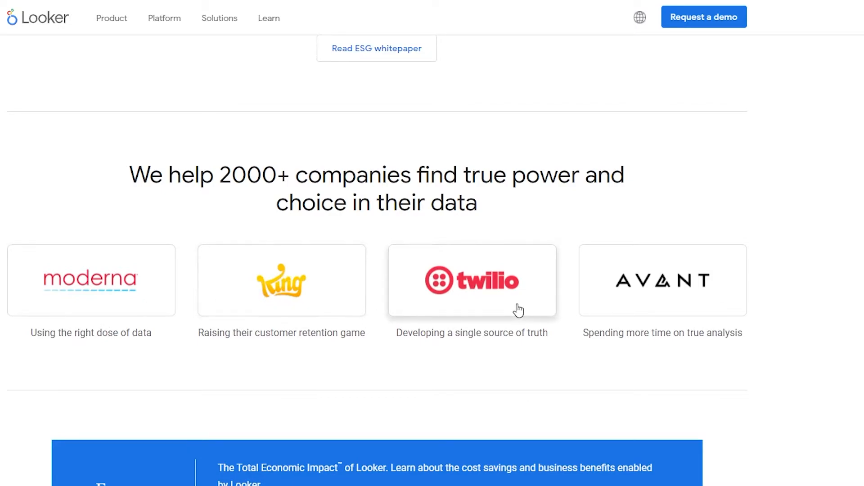
pyautogui.scroll(-3)
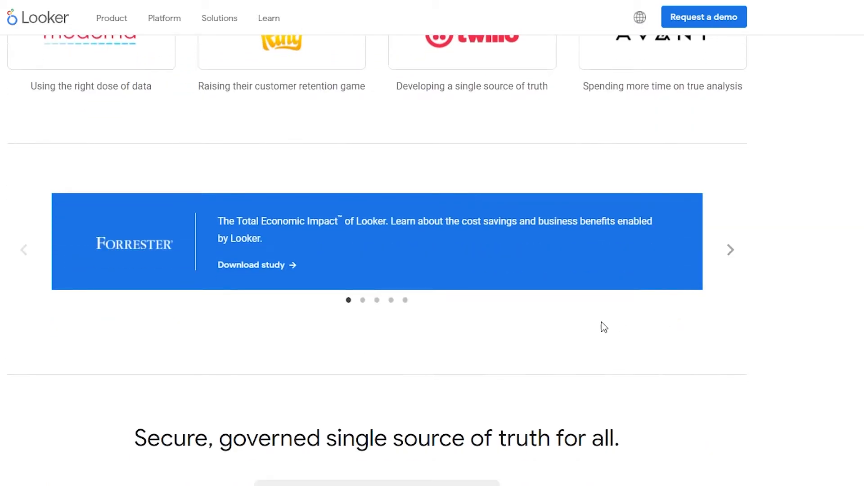
pyautogui.scroll(-3)
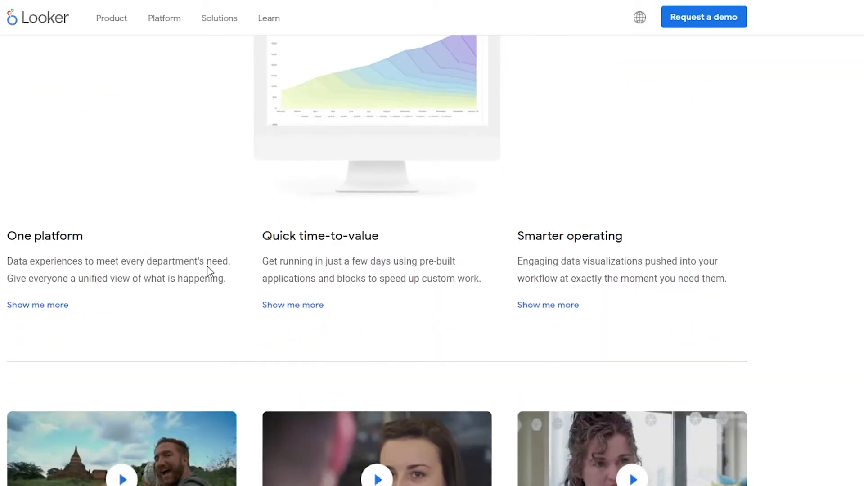
pyautogui.scroll(-3)
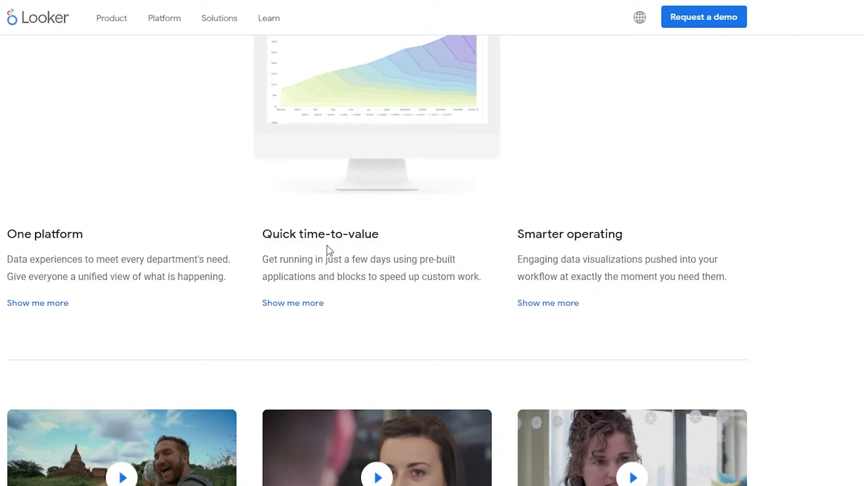
pyautogui.scroll(-3)
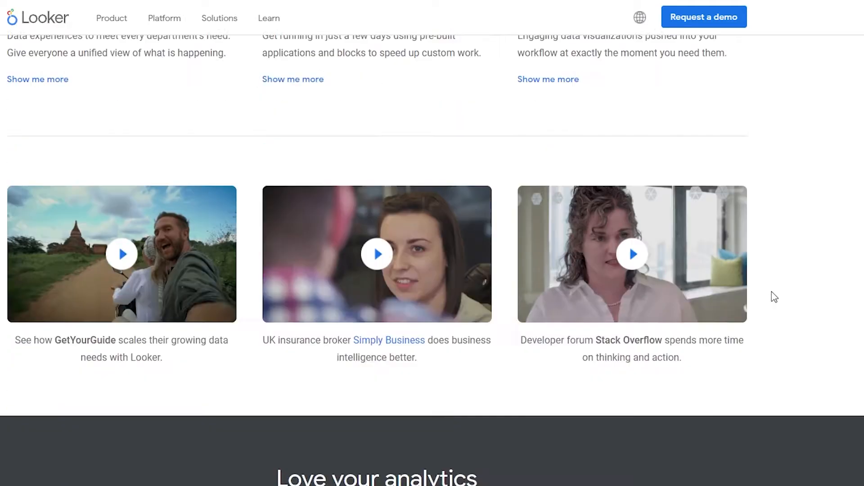
pyautogui.scroll(3)
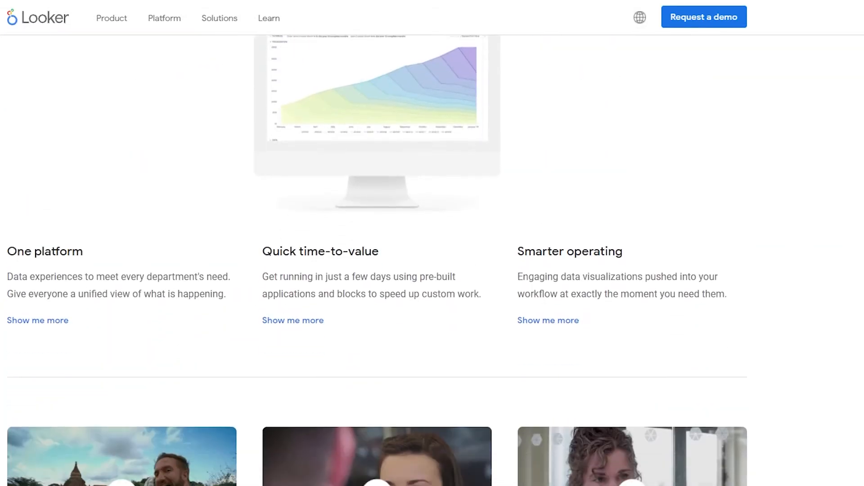
pyautogui.scroll(3)
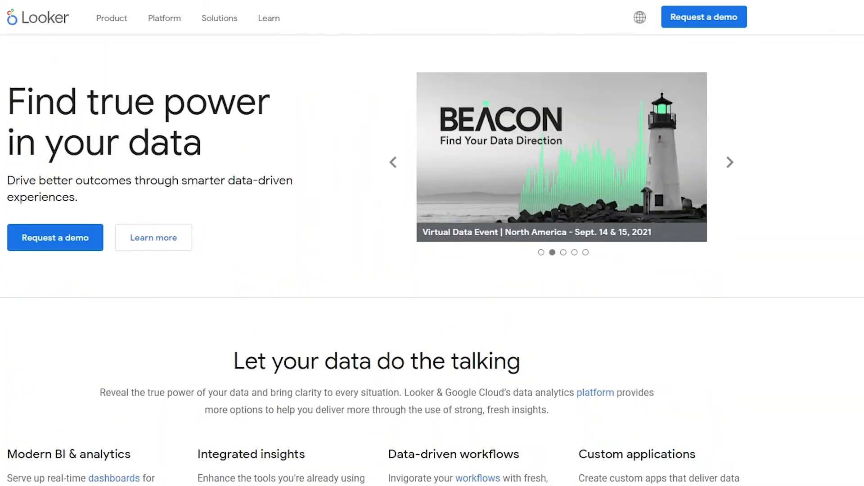
# Reach the Request a demo form and start on its First name field.
pyautogui.scroll(-3)
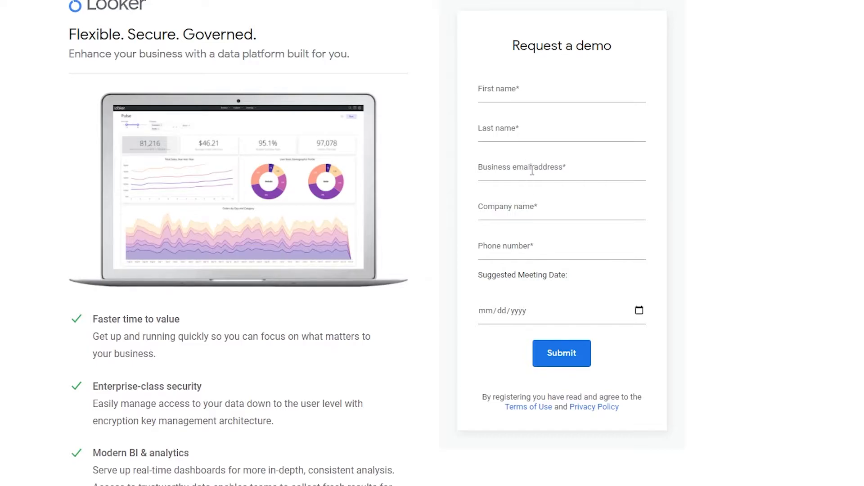
pyautogui.moveTo(495, 277)
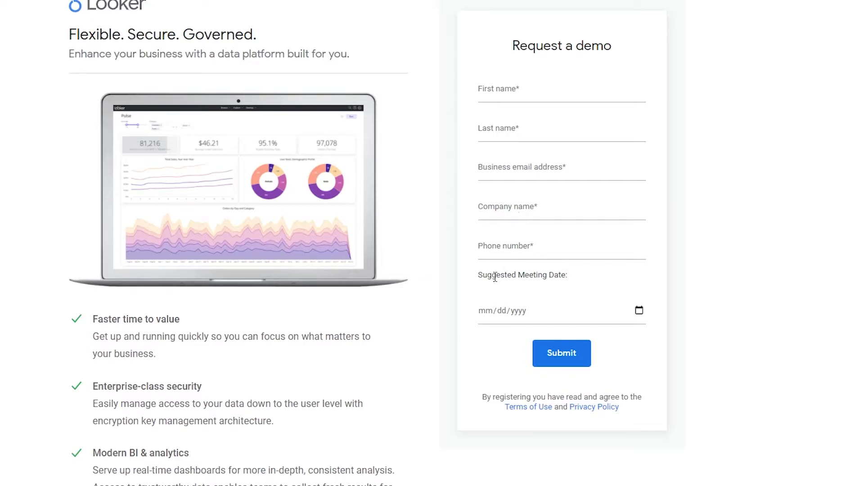
pyautogui.scroll(-3)
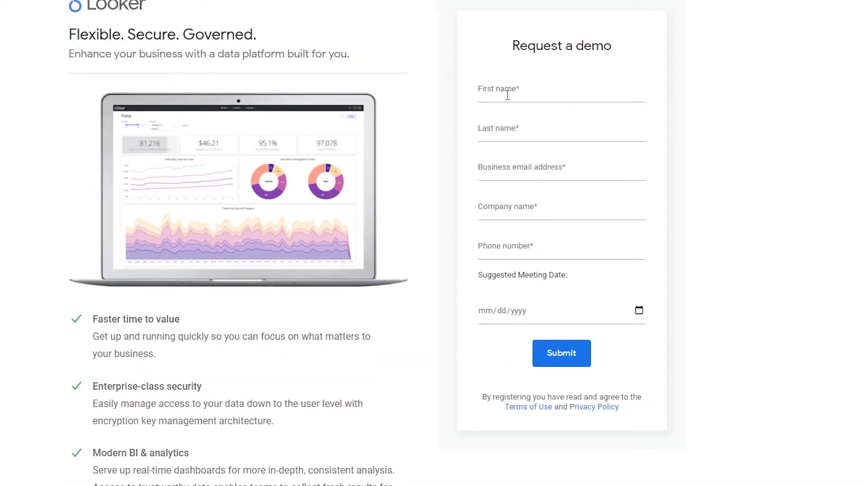
pyautogui.click(561, 353)
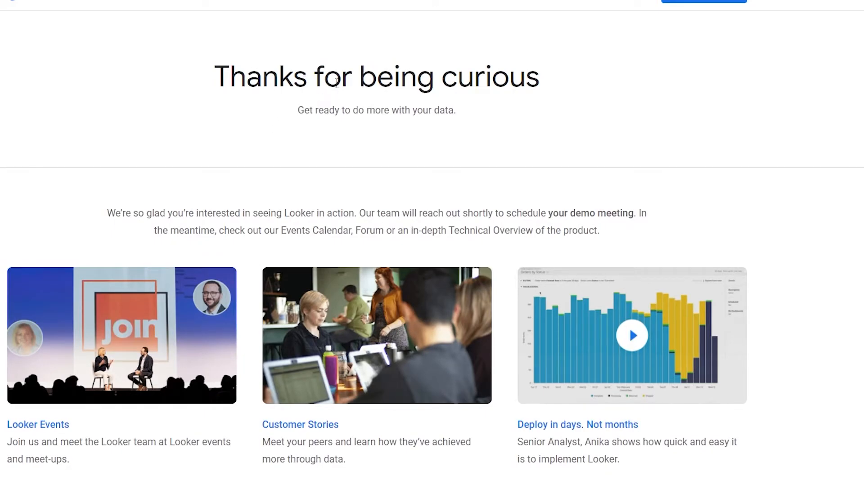
pyautogui.moveTo(336, 122)
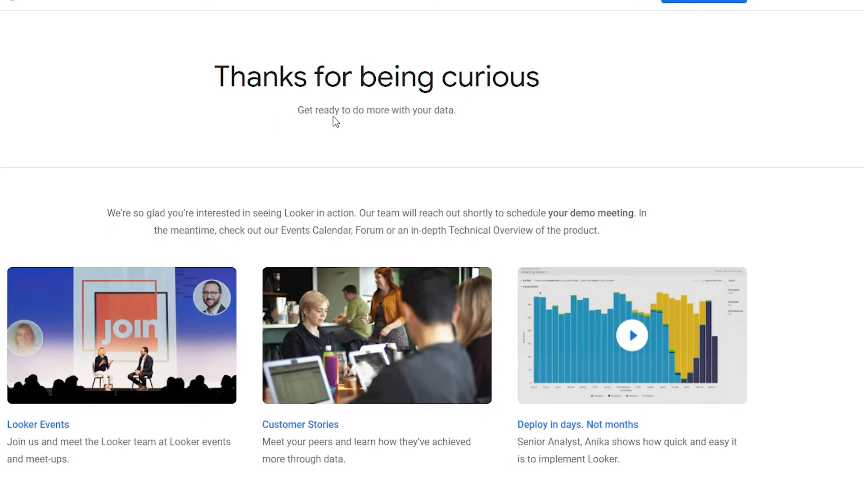
pyautogui.scroll(-3)
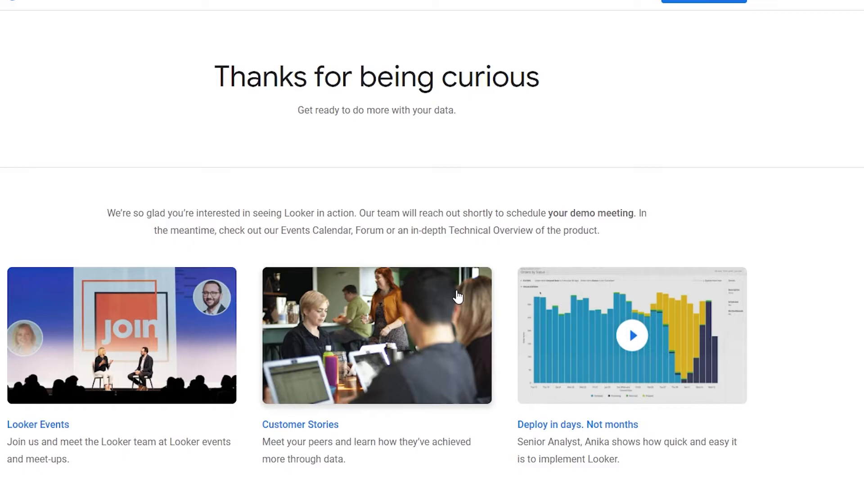
pyautogui.moveTo(649, 200)
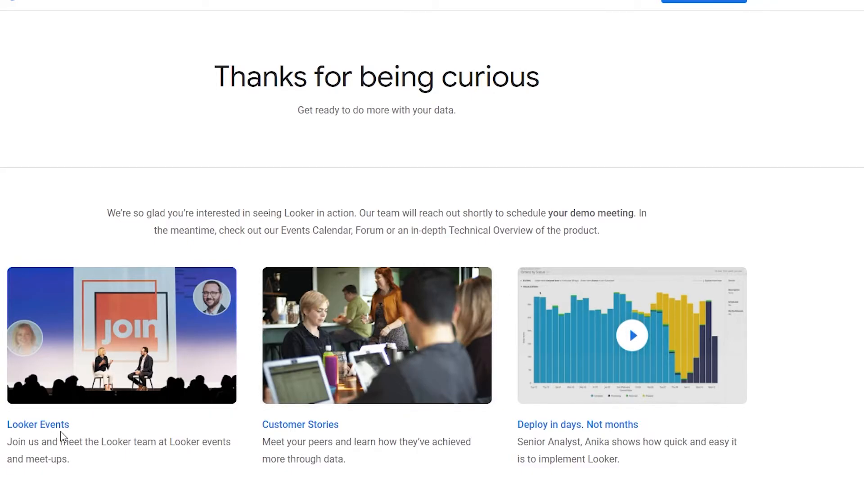
pyautogui.scroll(-3)
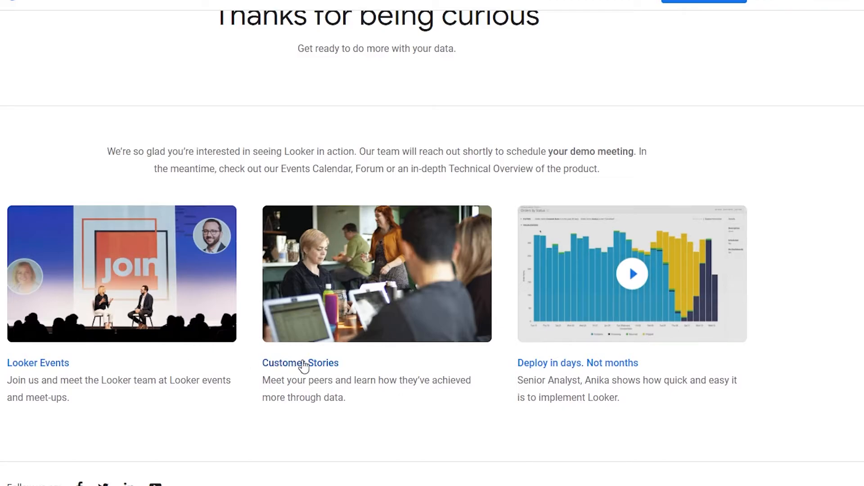
pyautogui.moveTo(541, 373)
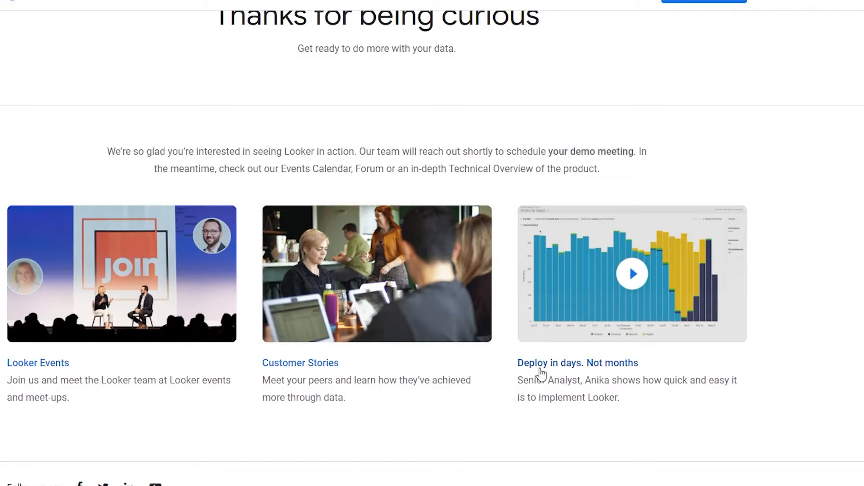
pyautogui.scroll(3)
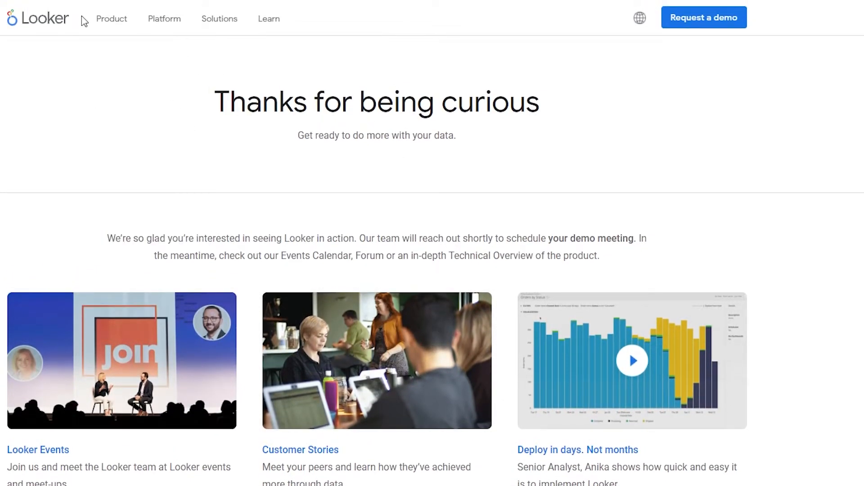
# Browse the Product and Learn menus and open connect.looker.com from the learning resources.
pyautogui.click(220, 18)
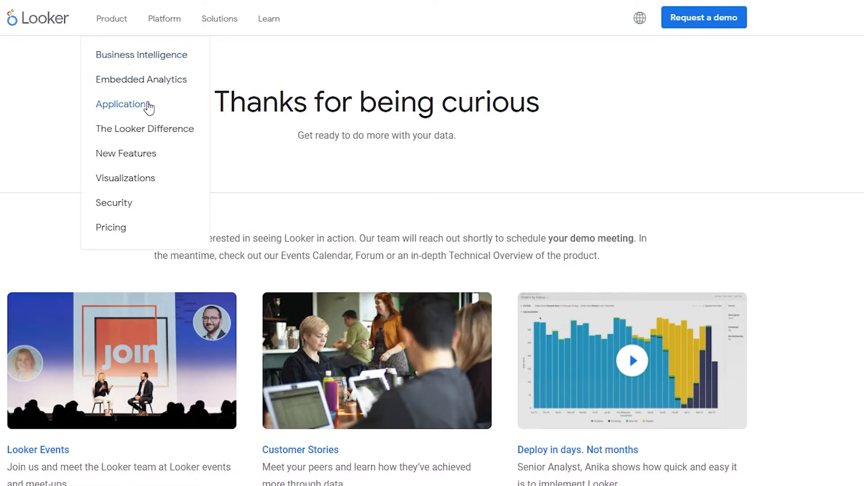
pyautogui.moveTo(150, 113)
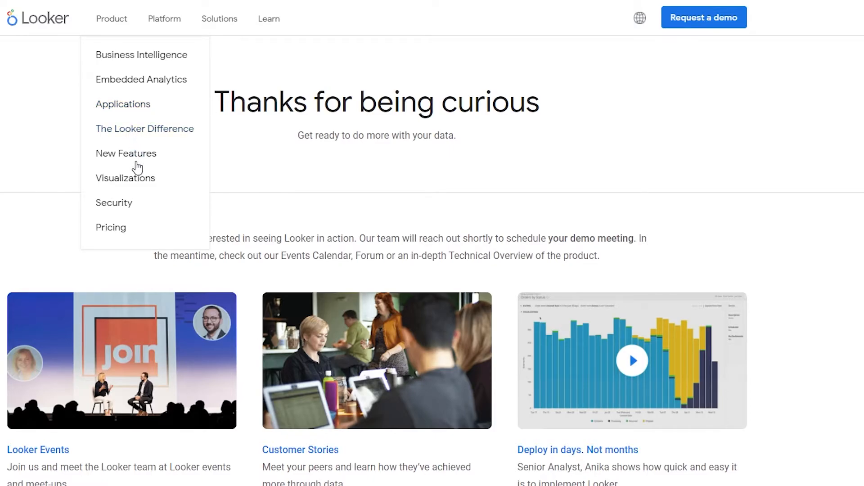
pyautogui.moveTo(109, 215)
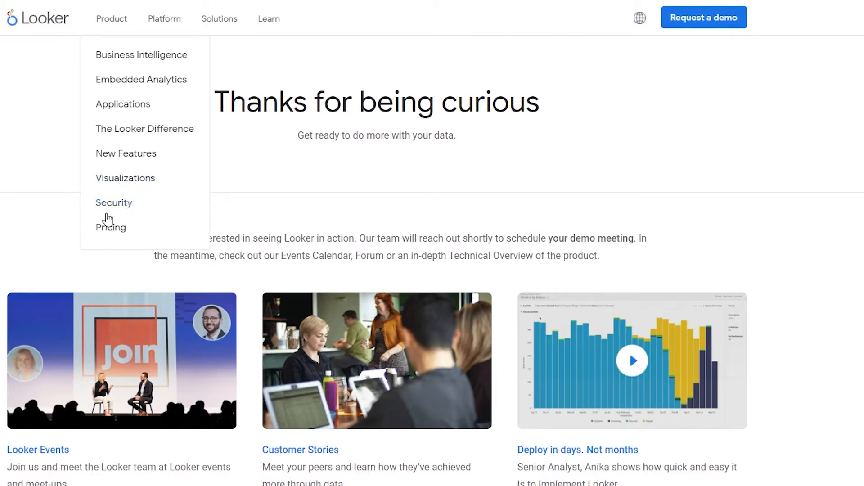
pyautogui.moveTo(164, 18)
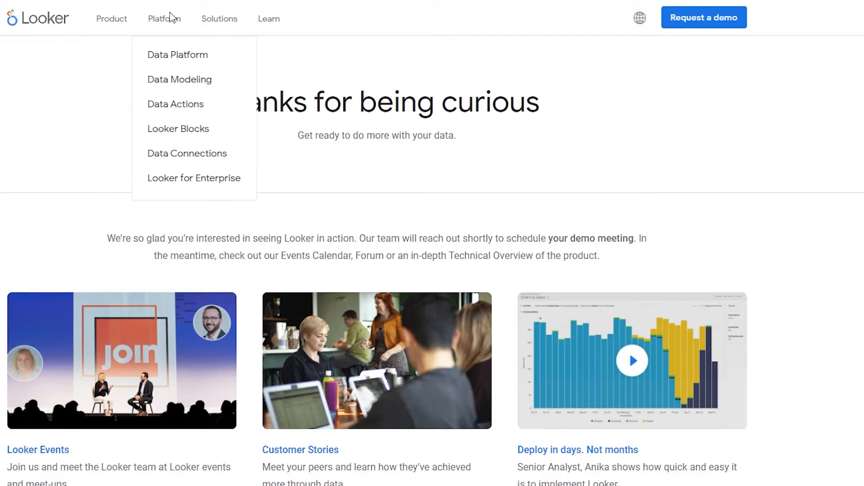
pyautogui.moveTo(177, 55)
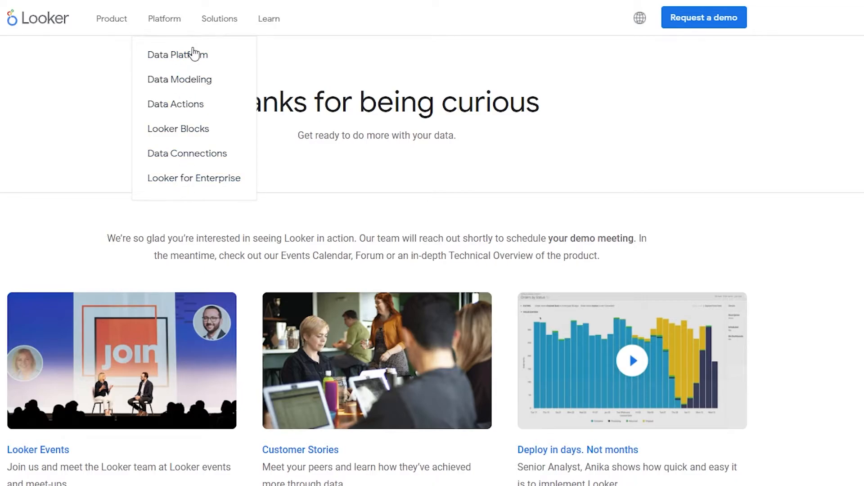
pyautogui.moveTo(179, 79)
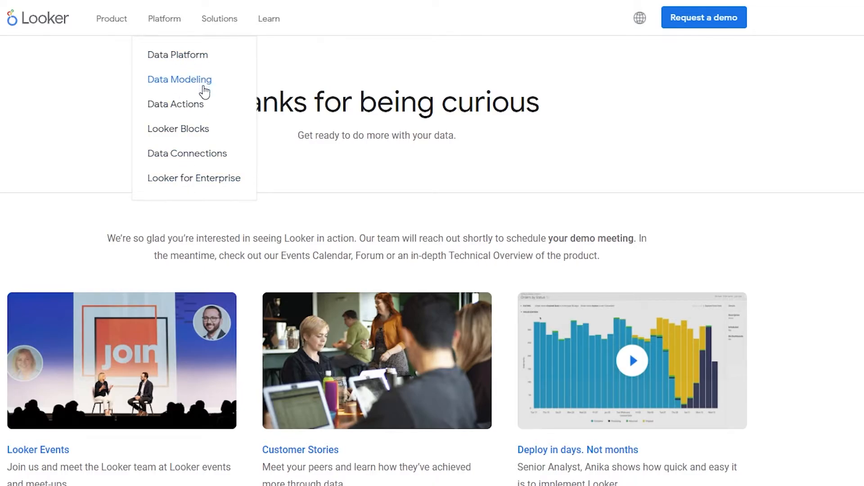
pyautogui.moveTo(208, 149)
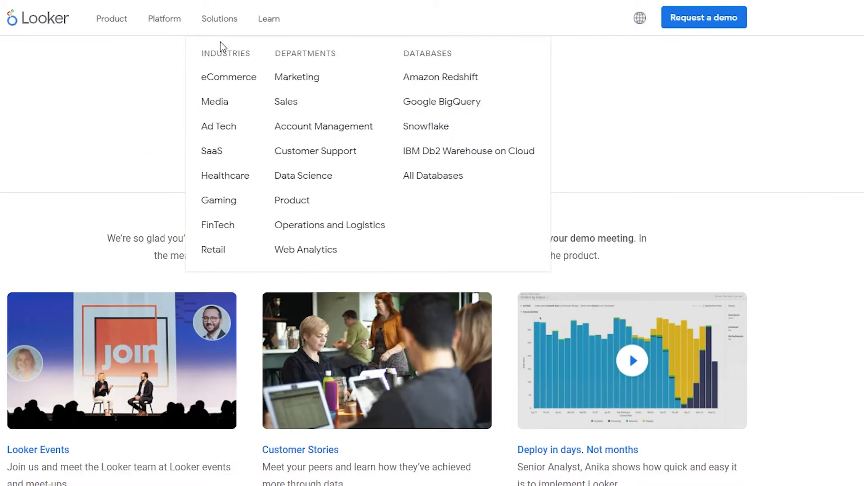
pyautogui.moveTo(225, 175)
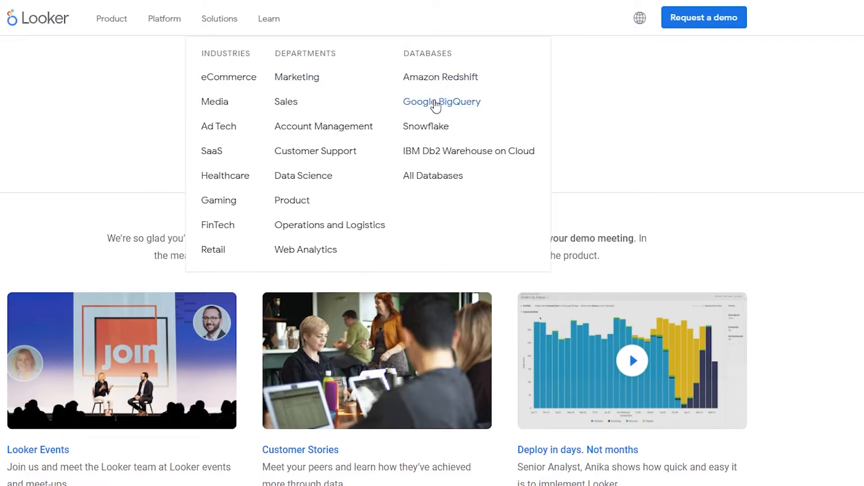
pyautogui.moveTo(315, 186)
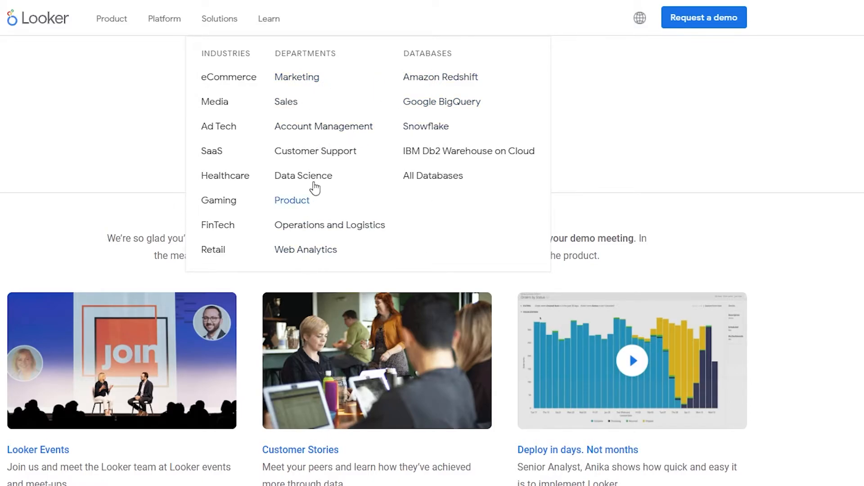
pyautogui.moveTo(335, 116)
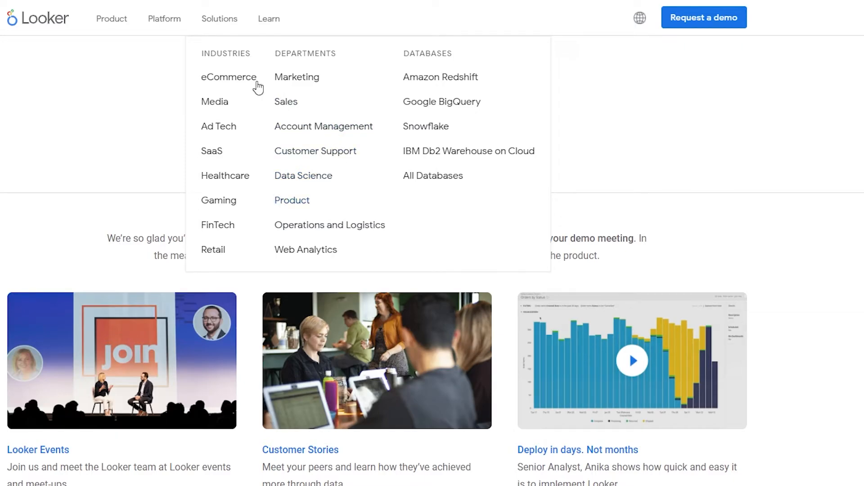
pyautogui.click(268, 18)
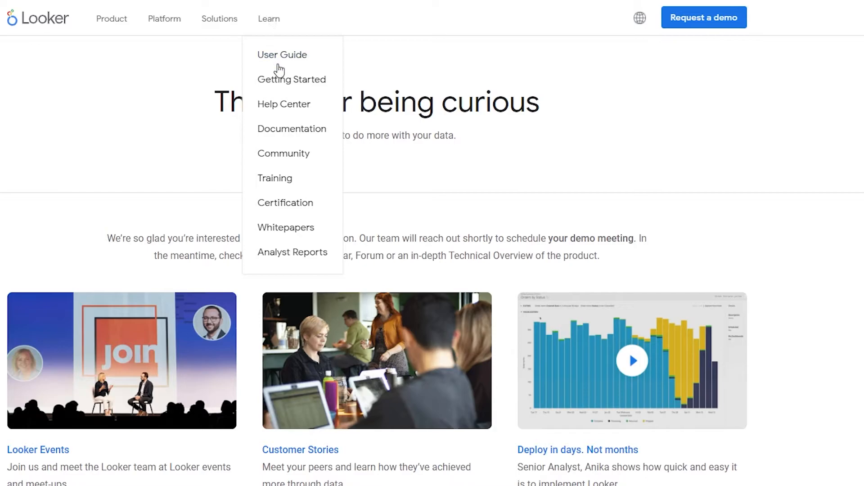
pyautogui.moveTo(282, 55)
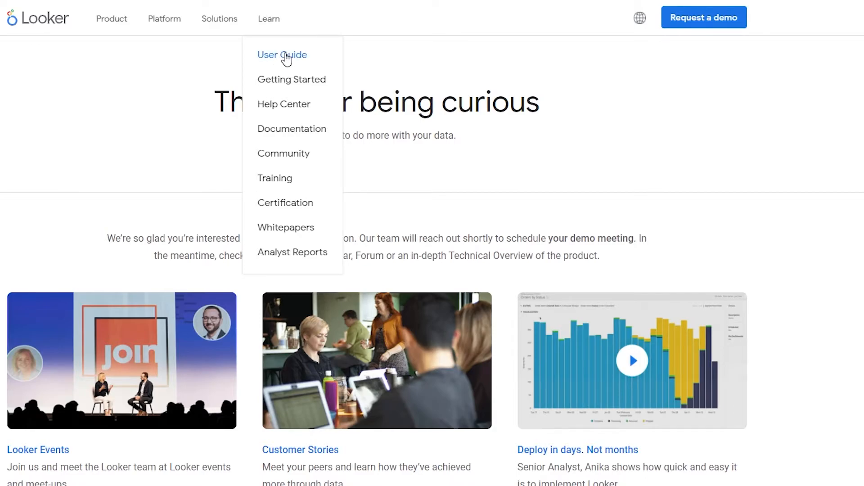
pyautogui.click(282, 55)
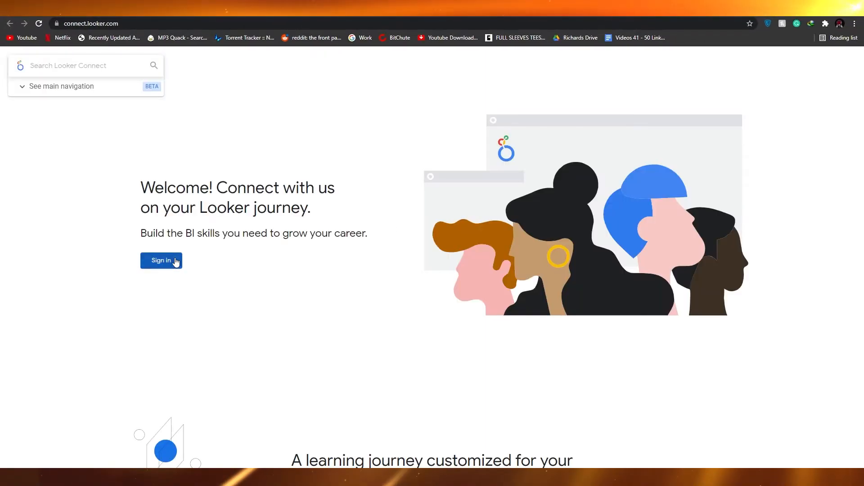
# Go to the Looker Connect sign-in form and start creating a new account.
pyautogui.scroll(-3)
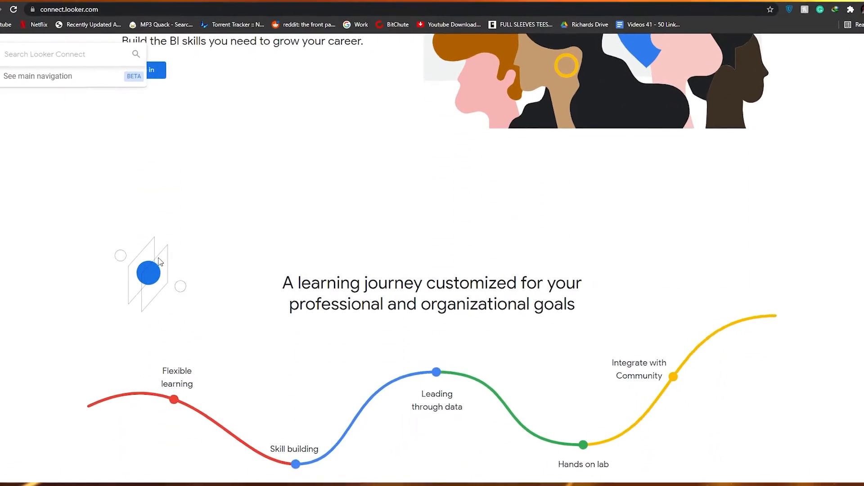
pyautogui.scroll(-3)
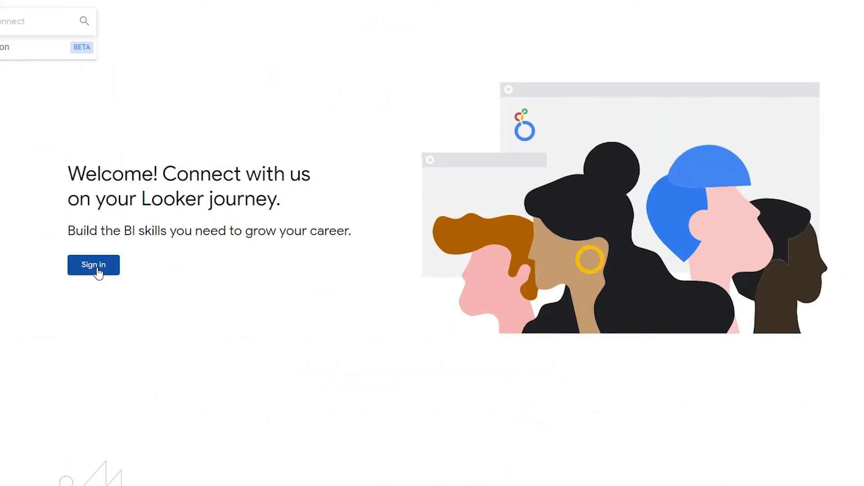
pyautogui.click(92, 264)
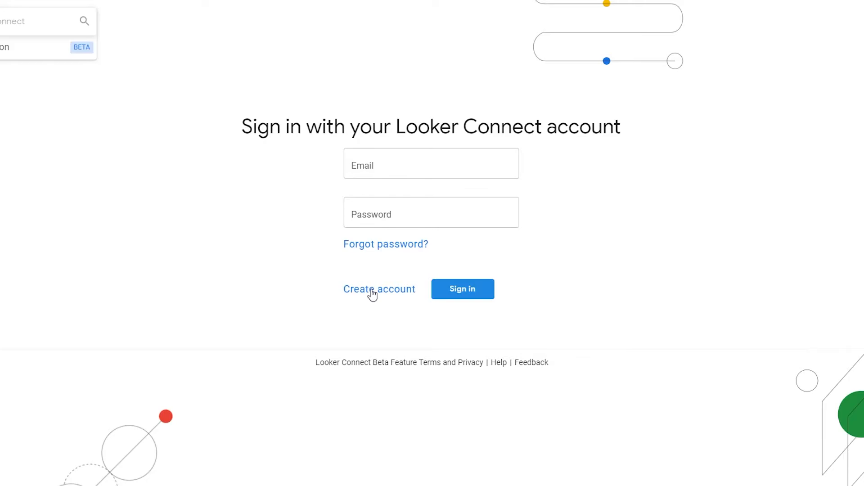
pyautogui.click(379, 289)
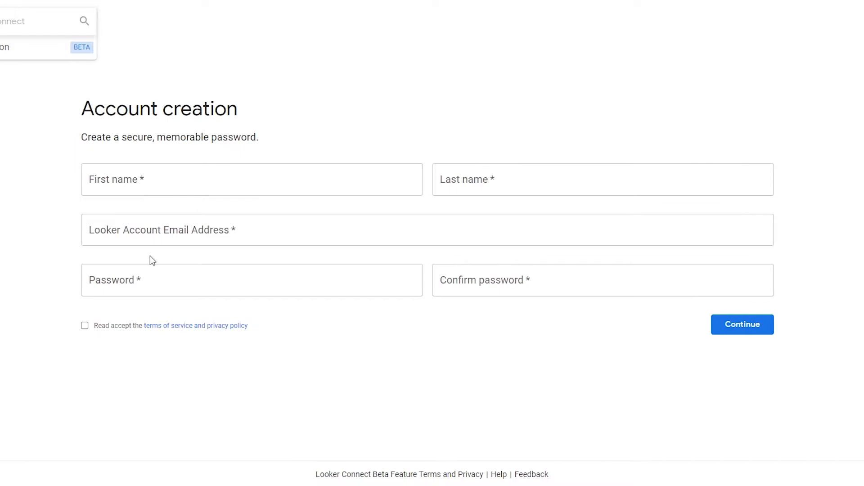
# Fill the account form, return to sign-in with saved e-mail and password, and sign in.
pyautogui.click(251, 179)
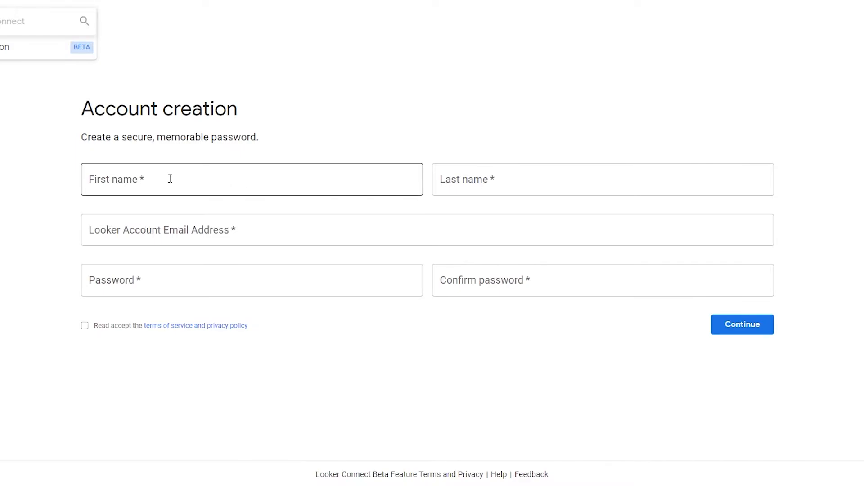
pyautogui.click(742, 324)
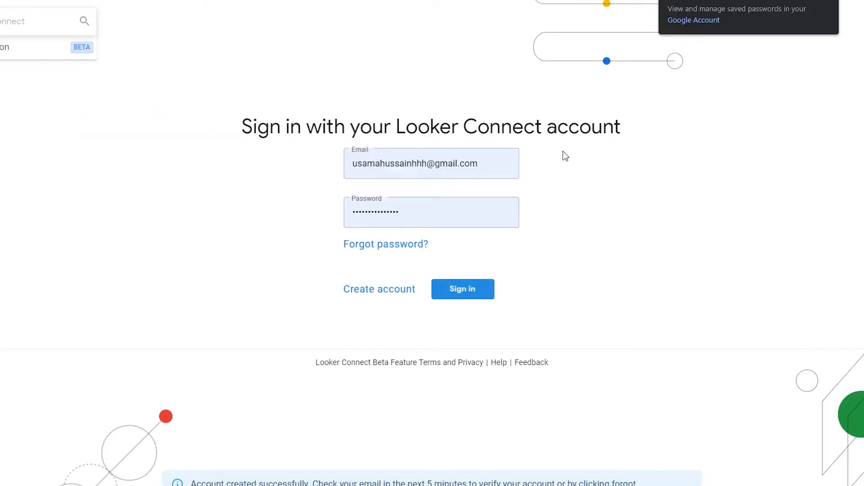
pyautogui.click(462, 289)
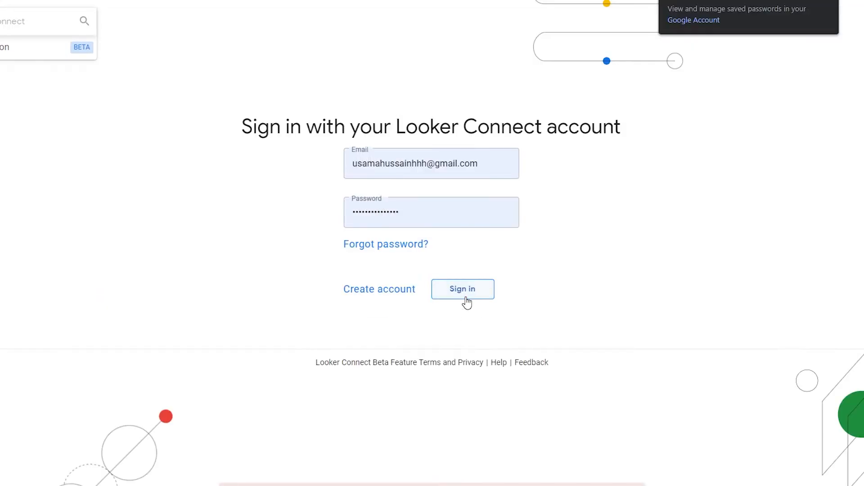
pyautogui.click(462, 289)
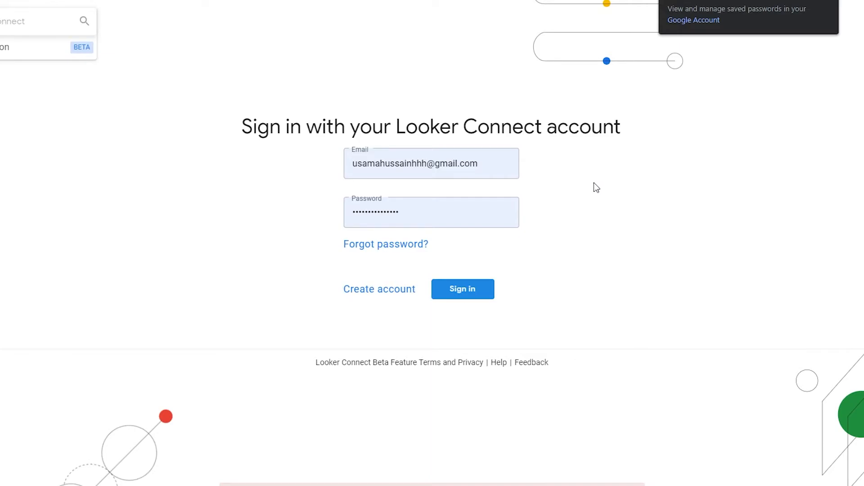
pyautogui.moveTo(575, 185)
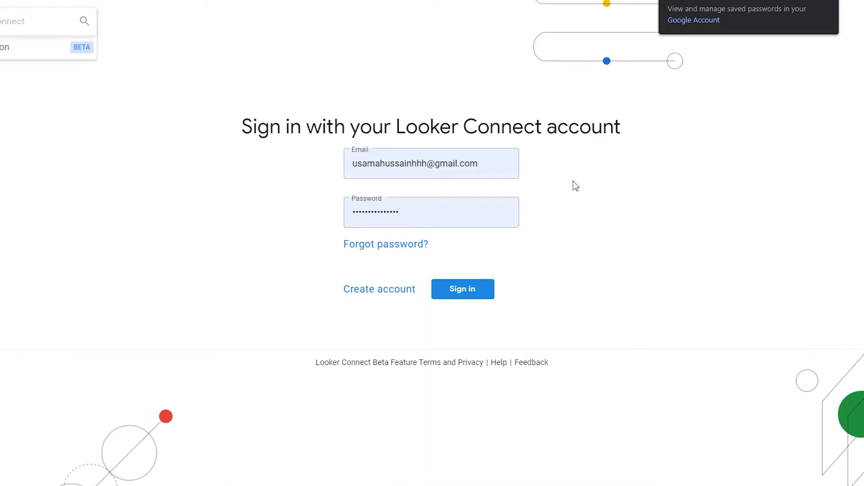
# Choose the developer role, submit it, and start the LookML Developer journey.
pyautogui.click(462, 289)
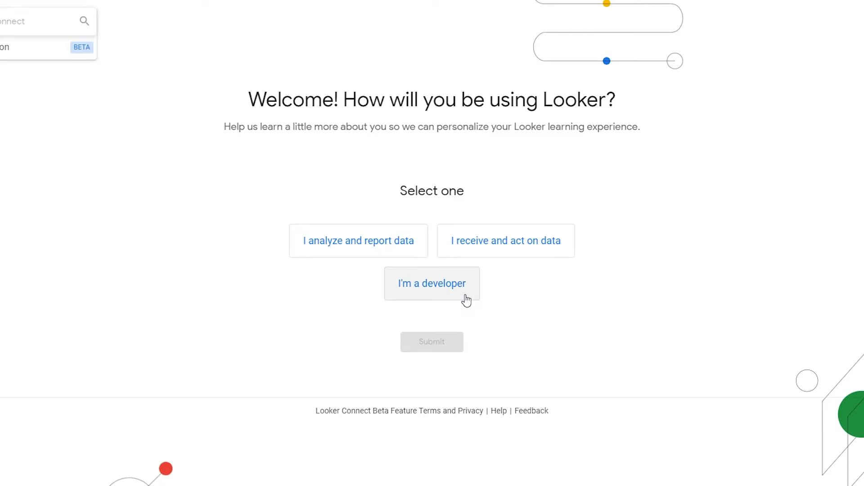
pyautogui.moveTo(407, 116)
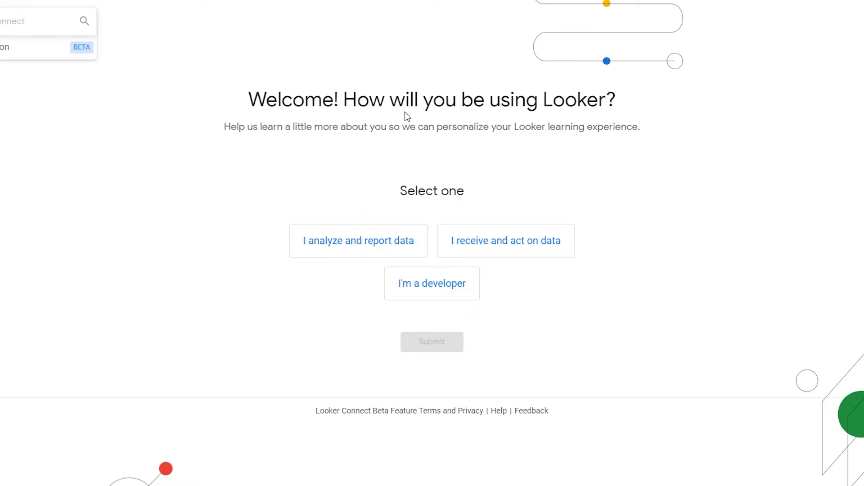
pyautogui.moveTo(353, 136)
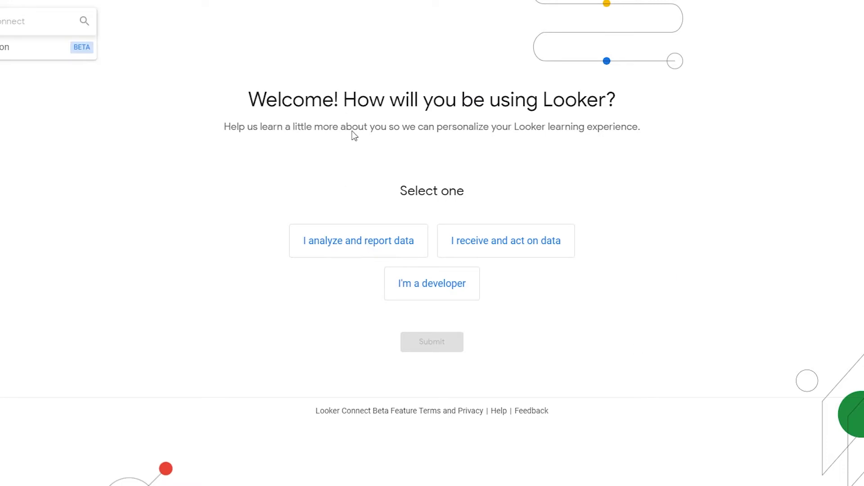
pyautogui.moveTo(440, 203)
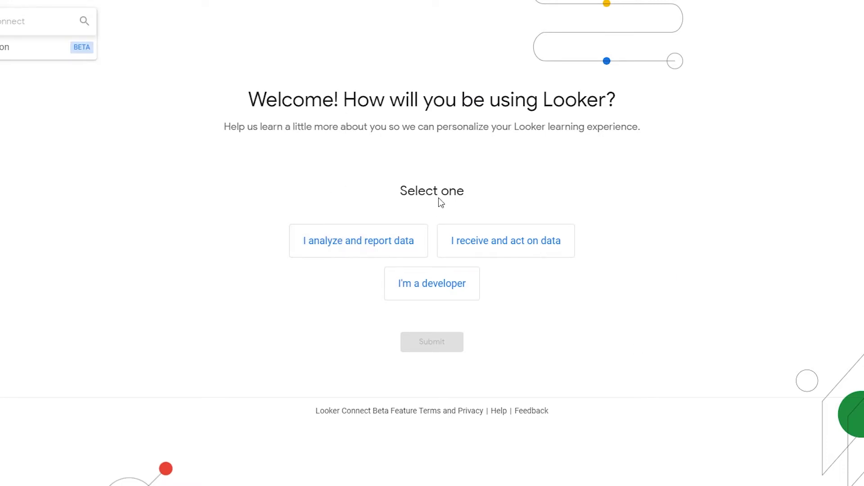
pyautogui.moveTo(298, 265)
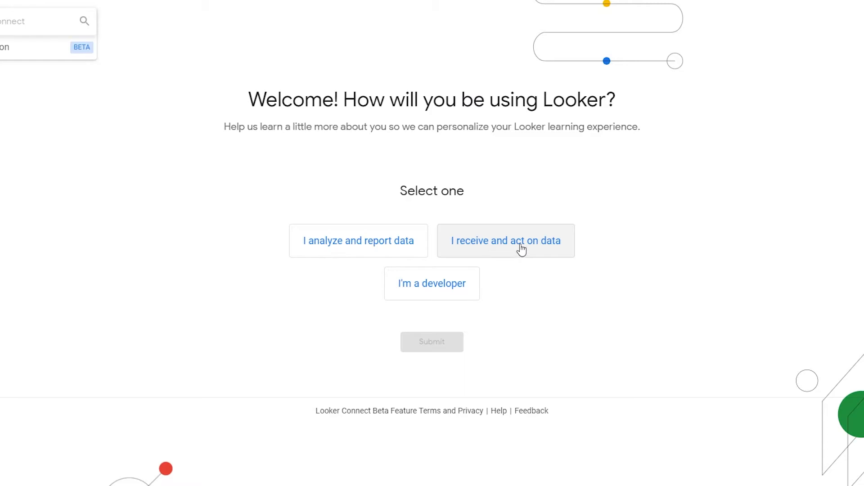
pyautogui.moveTo(387, 265)
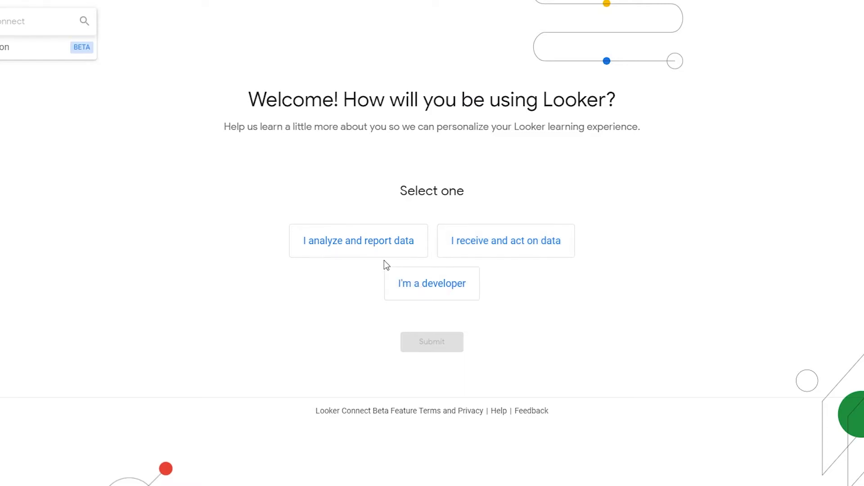
pyautogui.click(431, 284)
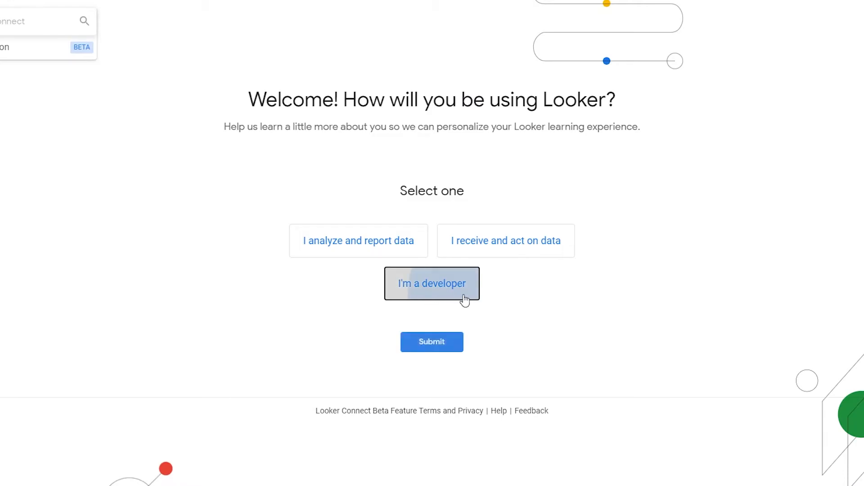
pyautogui.click(432, 343)
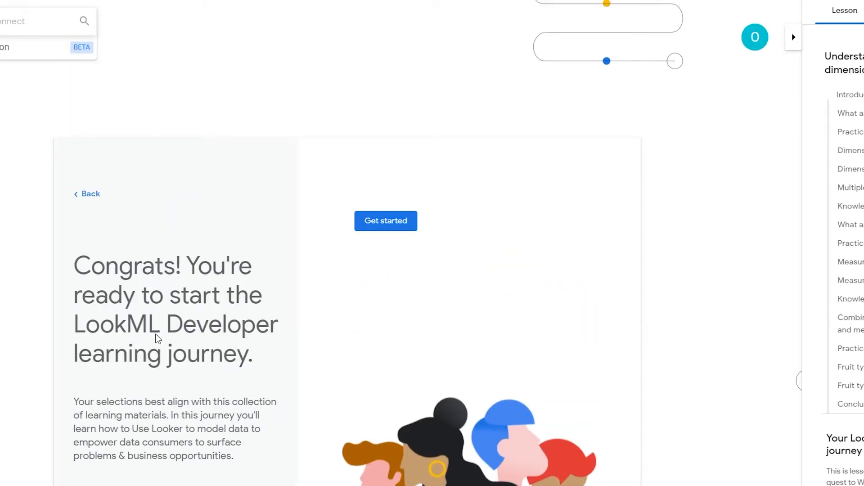
pyautogui.moveTo(424, 262)
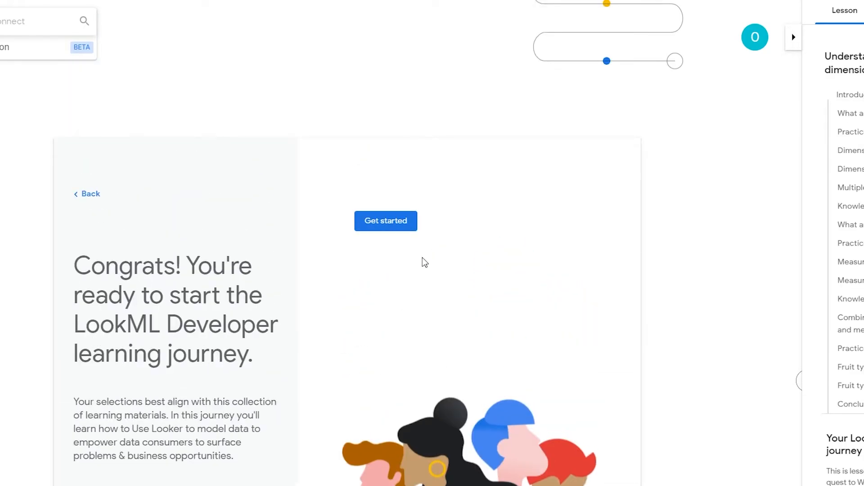
pyautogui.click(386, 222)
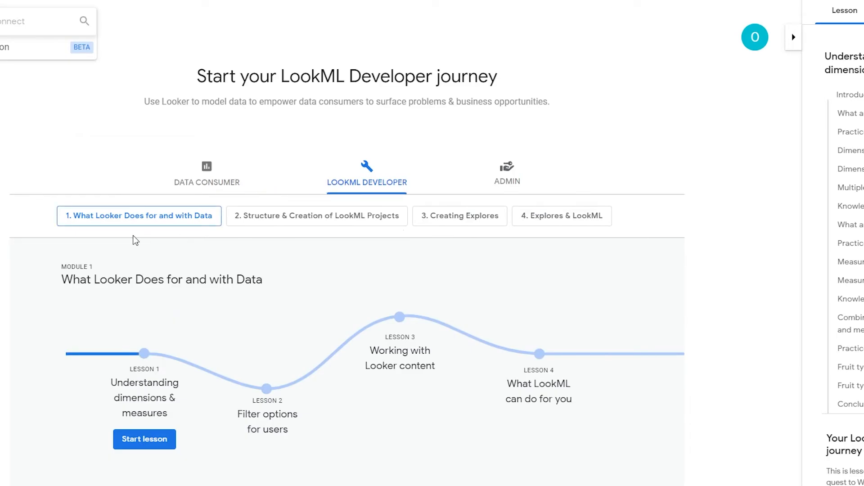
# Switch between the Data Consumer and Admin journeys, ending on Data Consumer's six lessons.
pyautogui.scroll(-3)
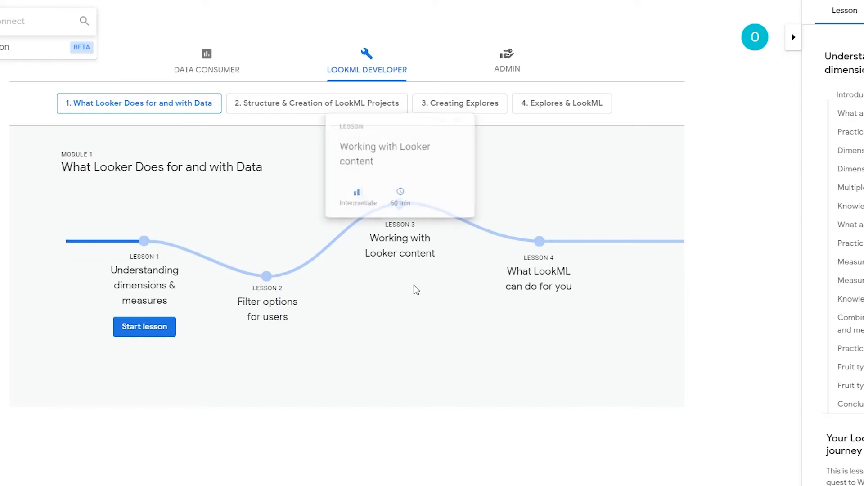
pyautogui.moveTo(502, 123)
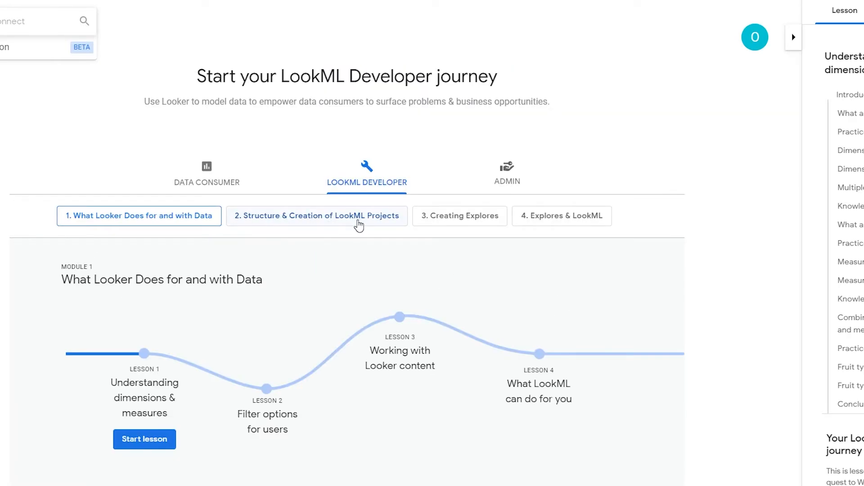
pyautogui.moveTo(459, 216)
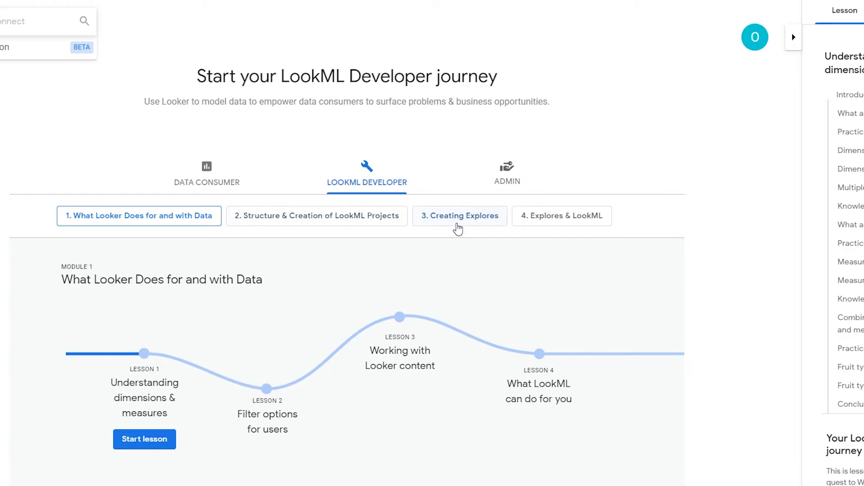
pyautogui.moveTo(484, 226)
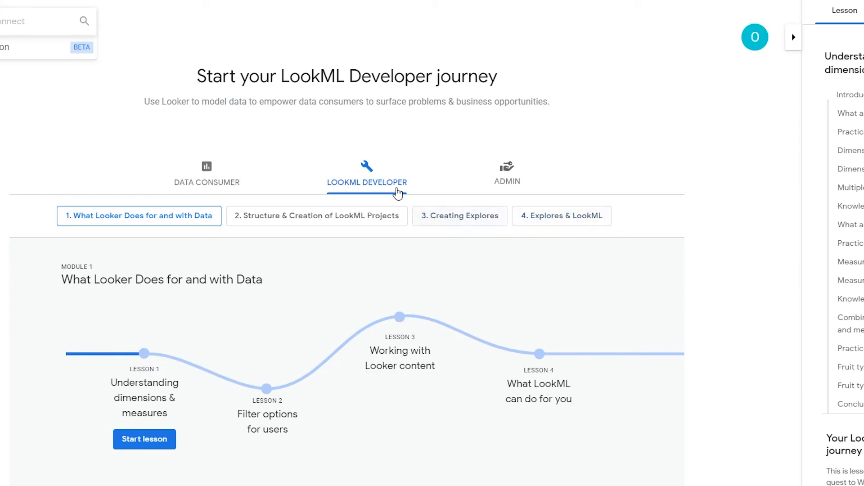
pyautogui.moveTo(220, 178)
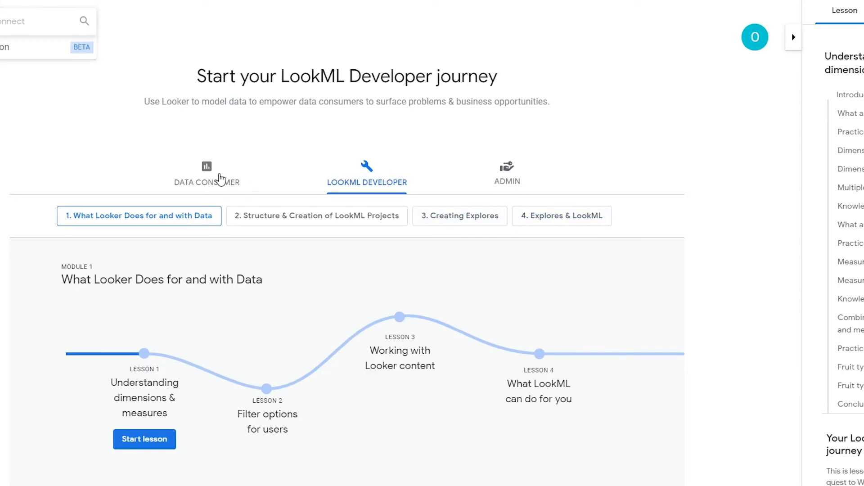
pyautogui.click(206, 173)
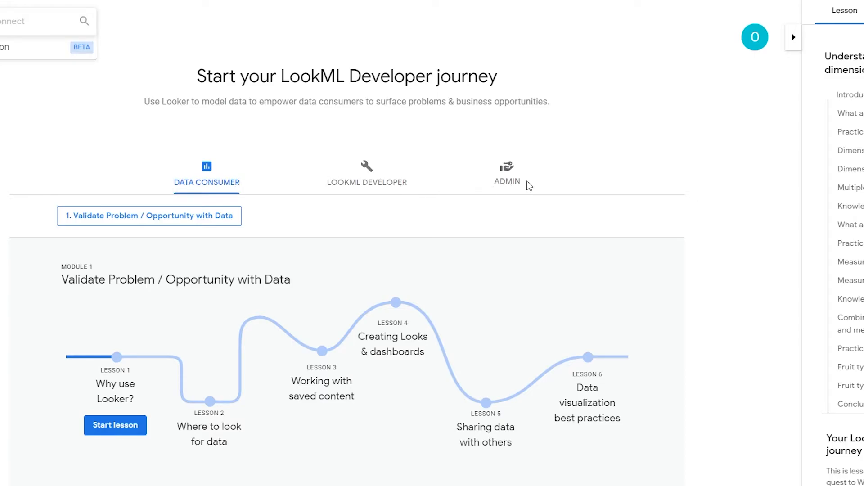
pyautogui.click(507, 174)
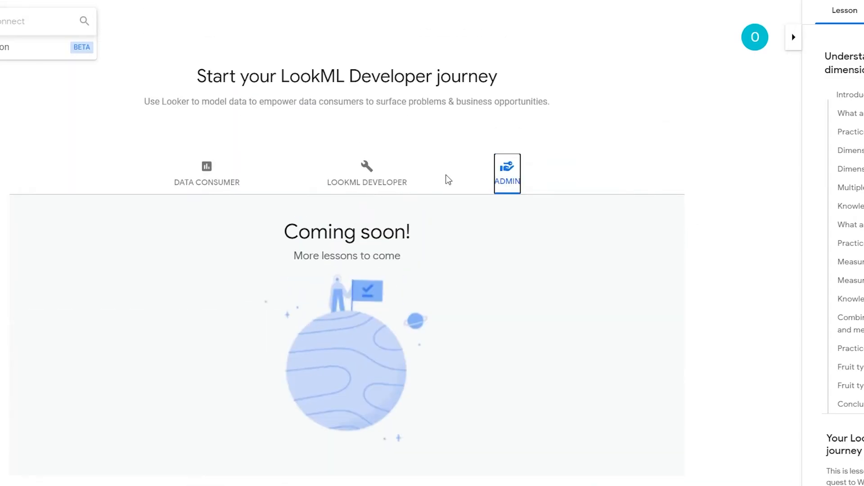
pyautogui.click(206, 172)
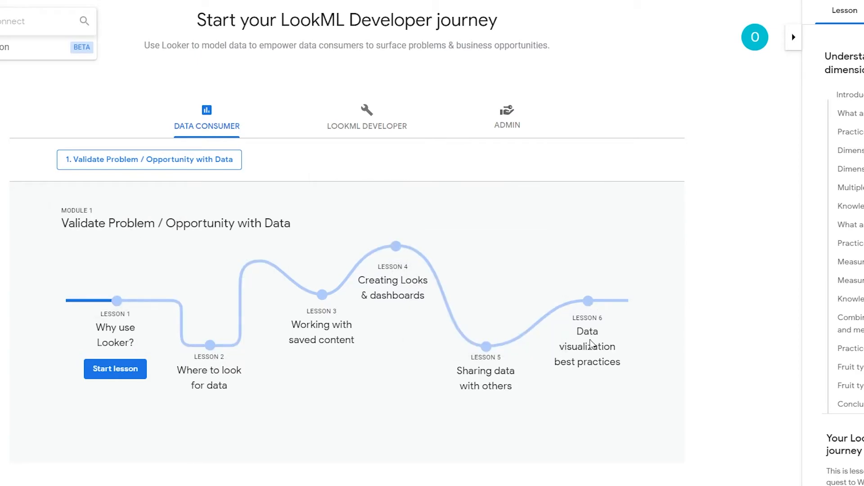
pyautogui.moveTo(588, 301)
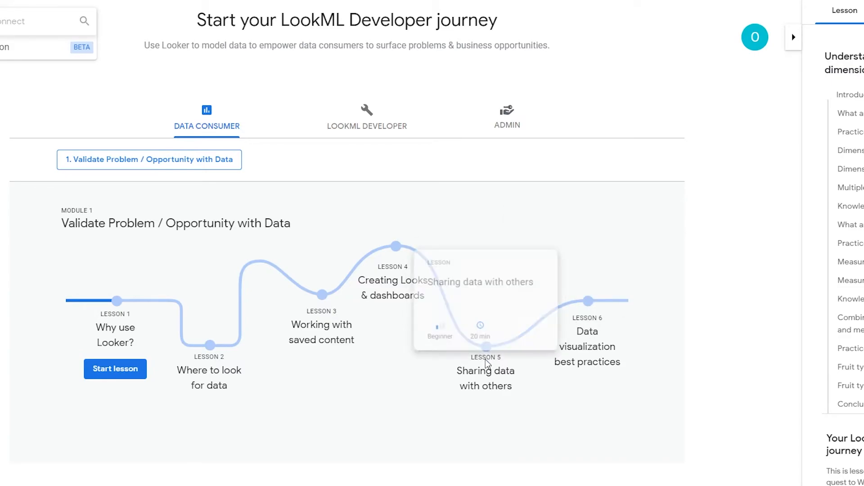
pyautogui.moveTo(214, 353)
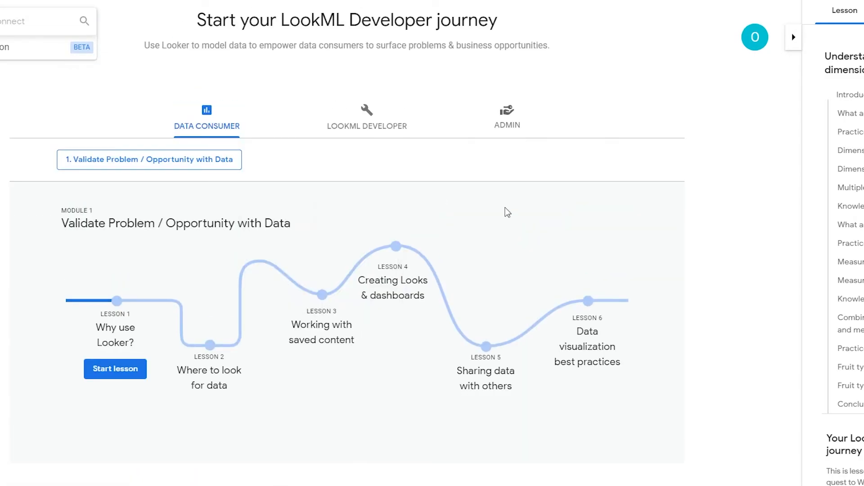
pyautogui.moveTo(395, 235)
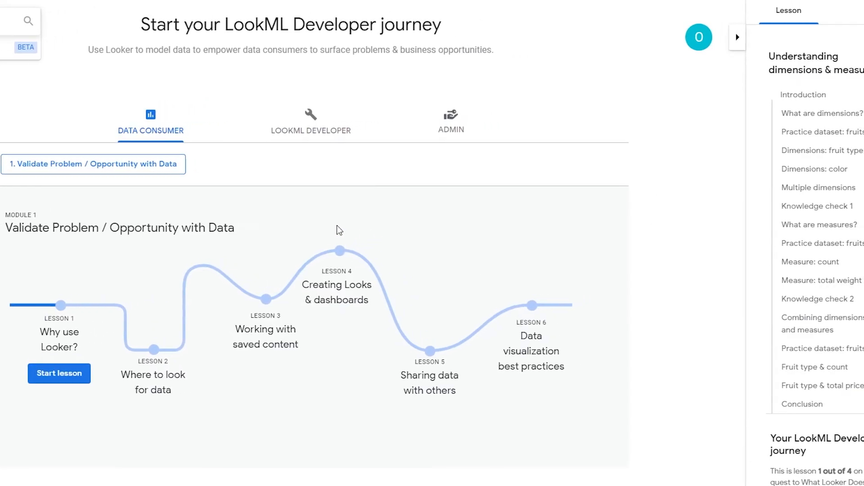
pyautogui.scroll(-3)
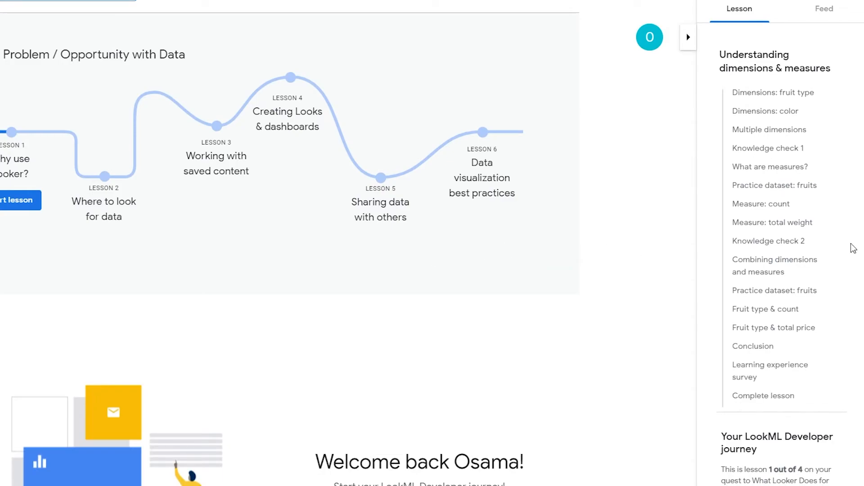
pyautogui.scroll(-3)
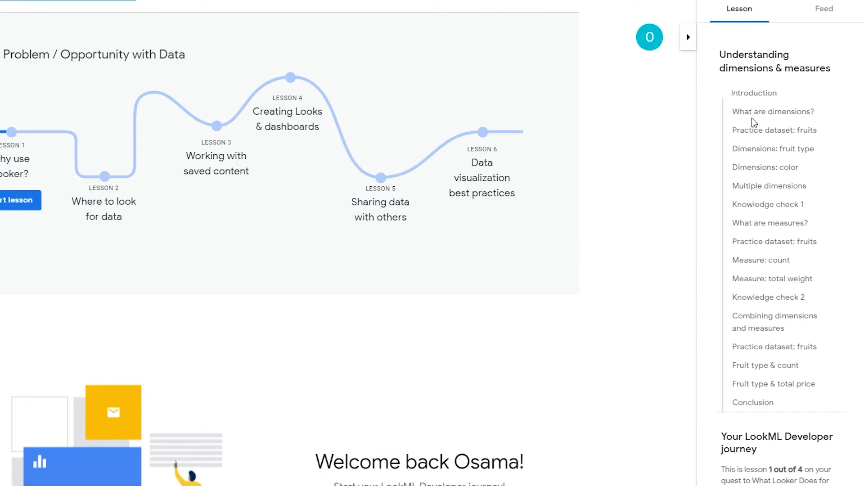
pyautogui.moveTo(762, 151)
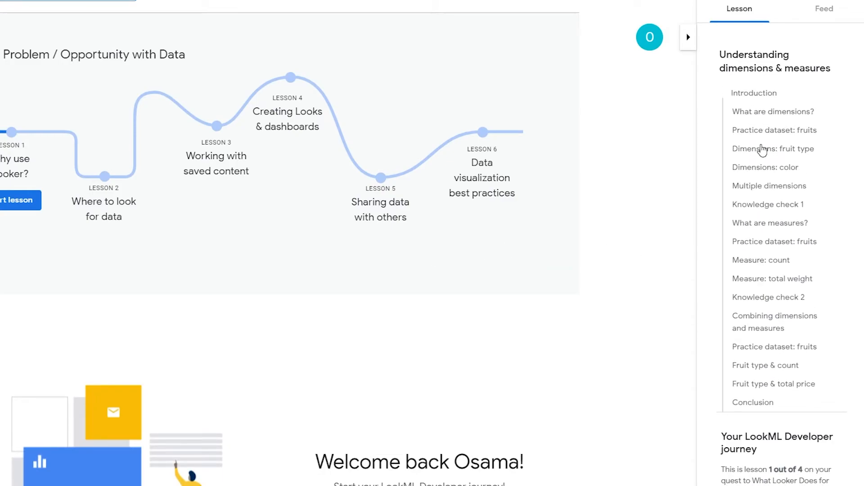
pyautogui.scroll(-3)
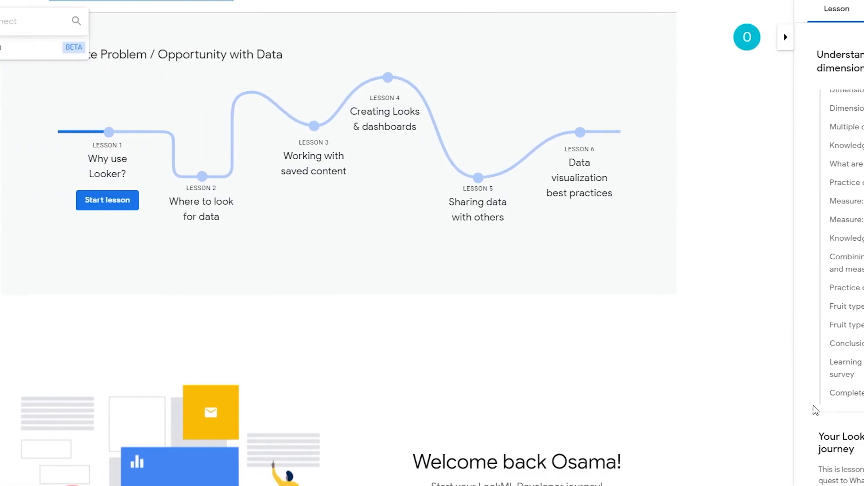
pyautogui.scroll(-3)
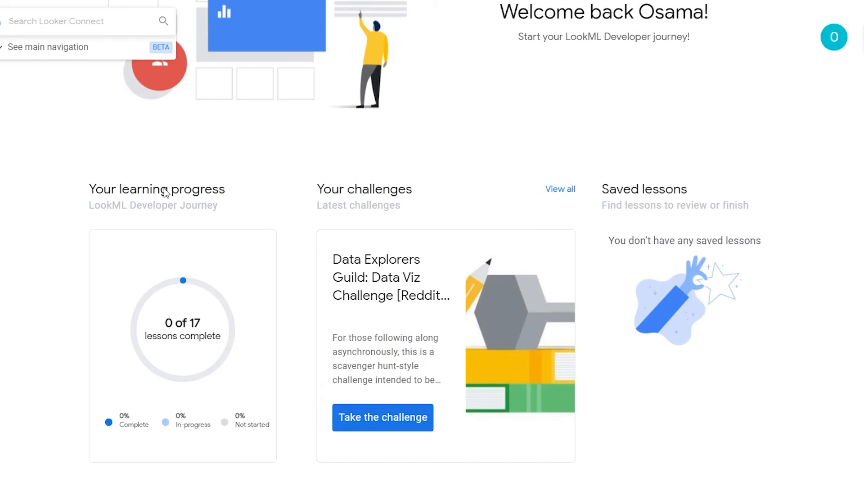
pyautogui.scroll(-3)
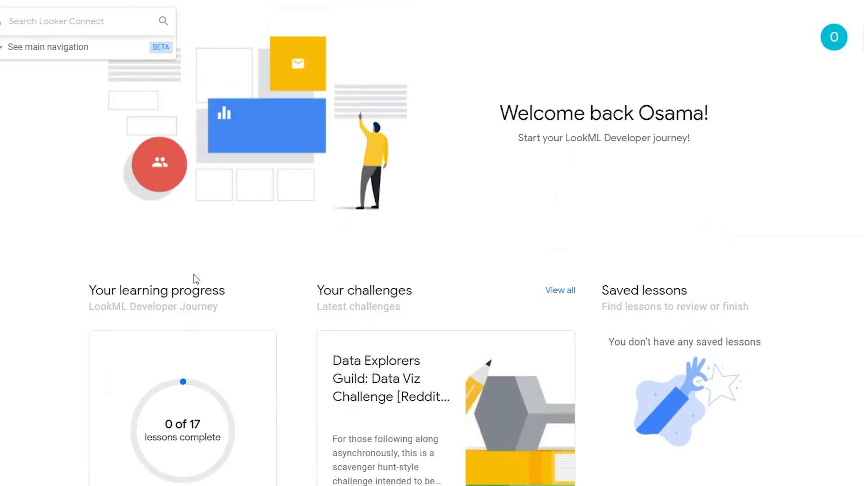
pyautogui.scroll(-3)
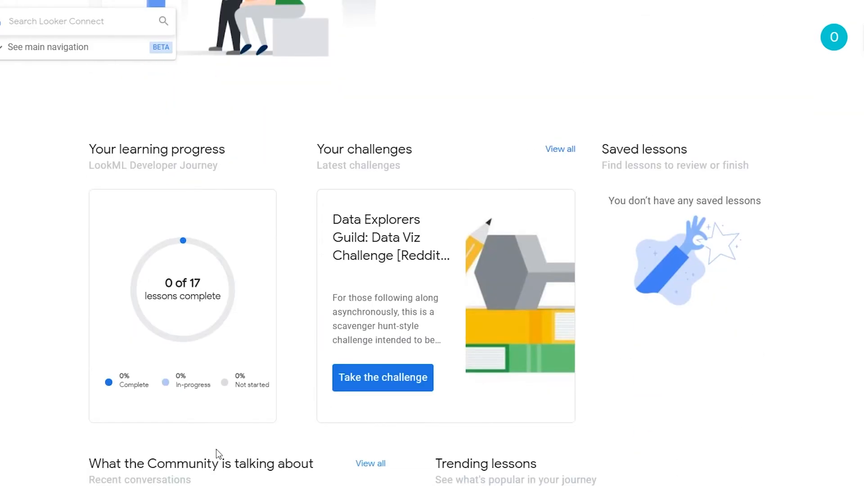
pyautogui.moveTo(198, 336)
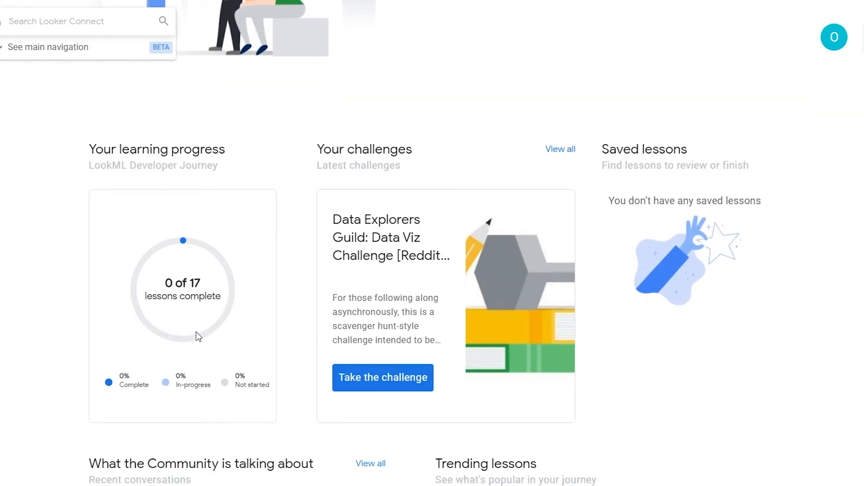
pyautogui.scroll(-3)
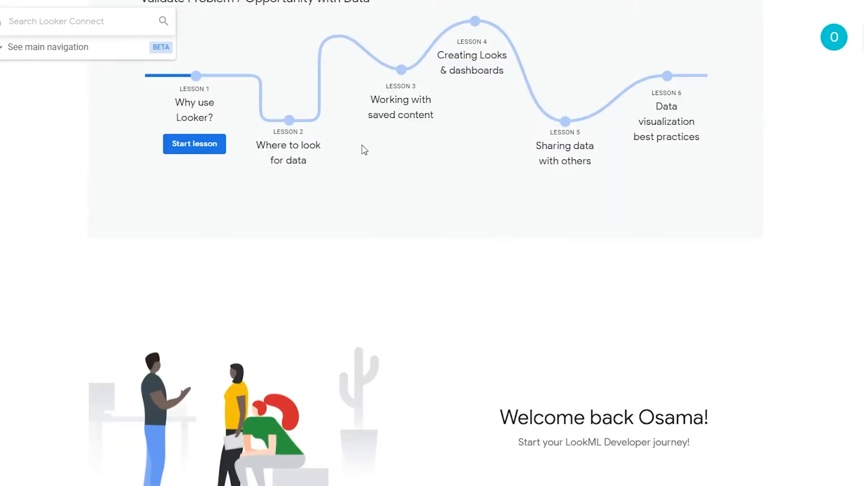
pyautogui.scroll(-3)
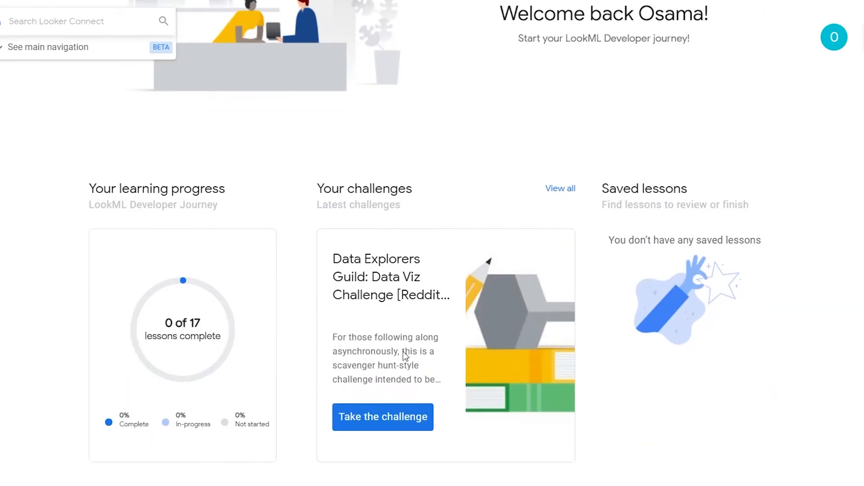
pyautogui.scroll(-3)
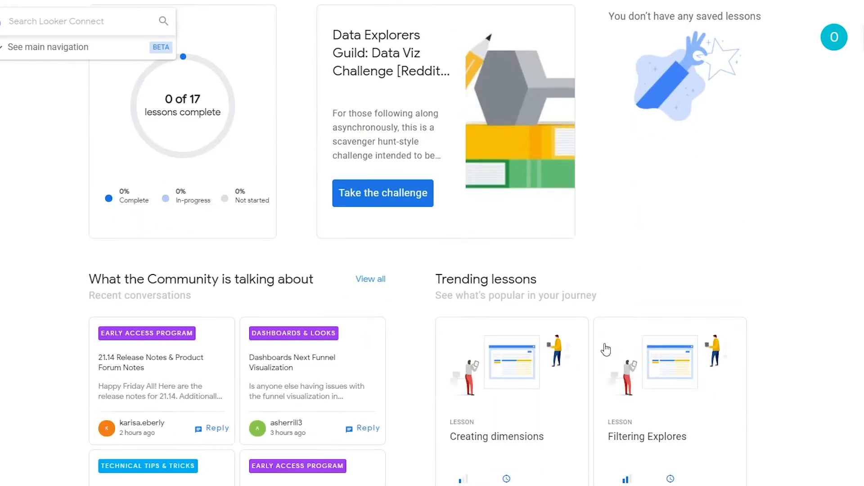
pyautogui.scroll(-3)
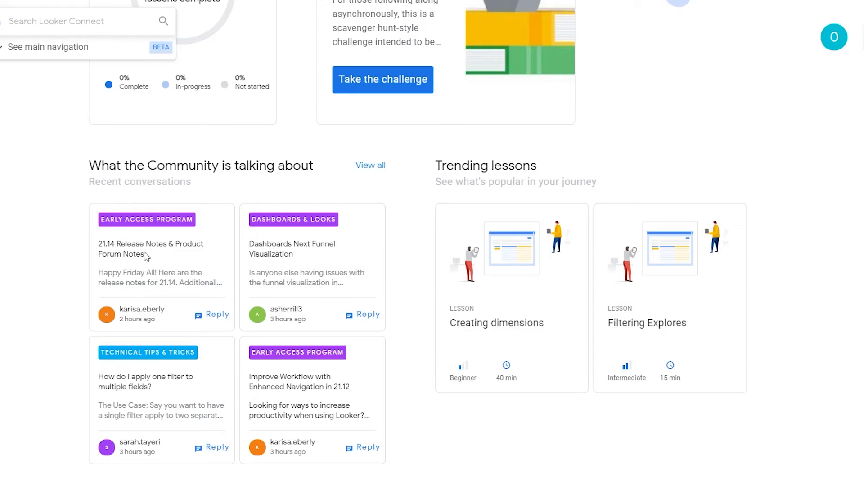
pyautogui.moveTo(181, 217)
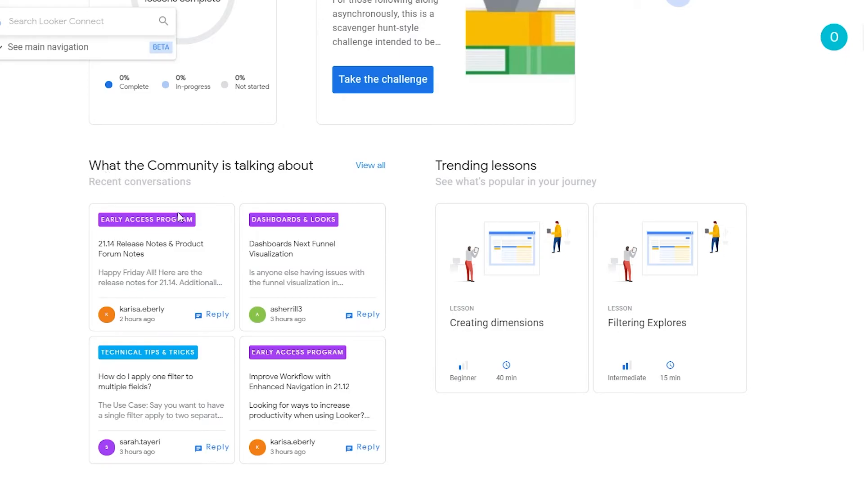
pyautogui.moveTo(295, 243)
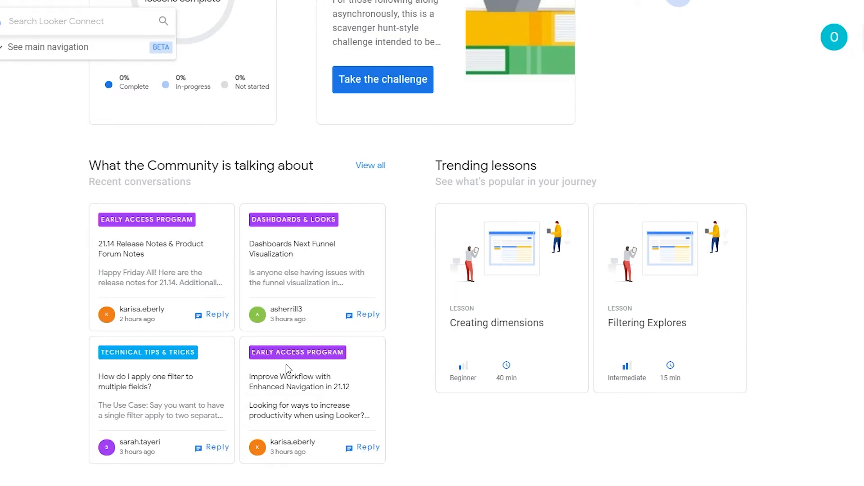
pyautogui.moveTo(522, 281)
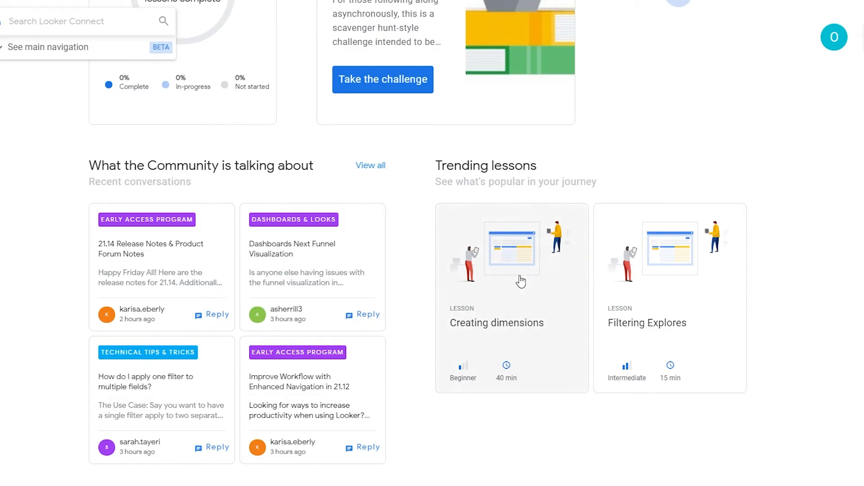
pyautogui.moveTo(514, 289)
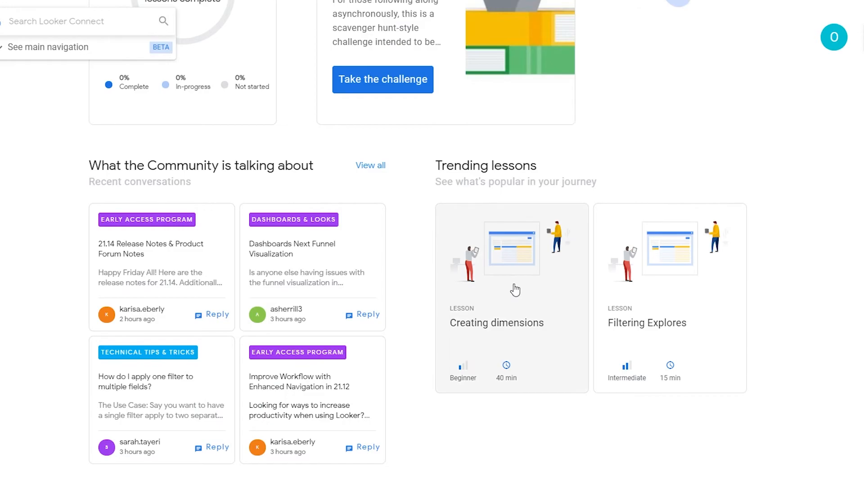
pyautogui.scroll(-3)
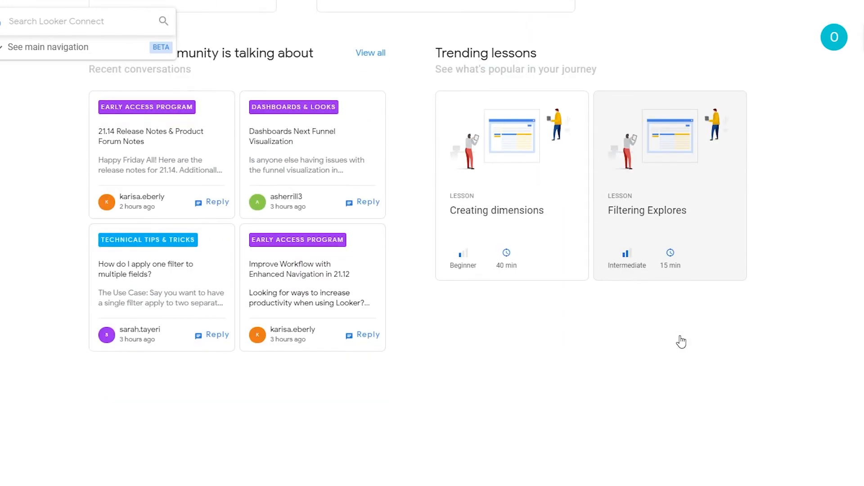
# Check the Admin track's 'Coming soon' page and return to the Data Consumer module's lessons.
pyautogui.click(287, 31)
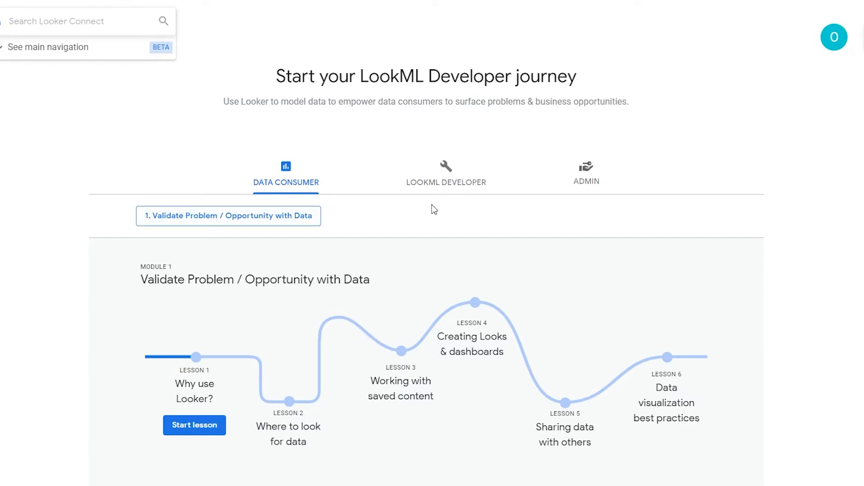
pyautogui.click(587, 174)
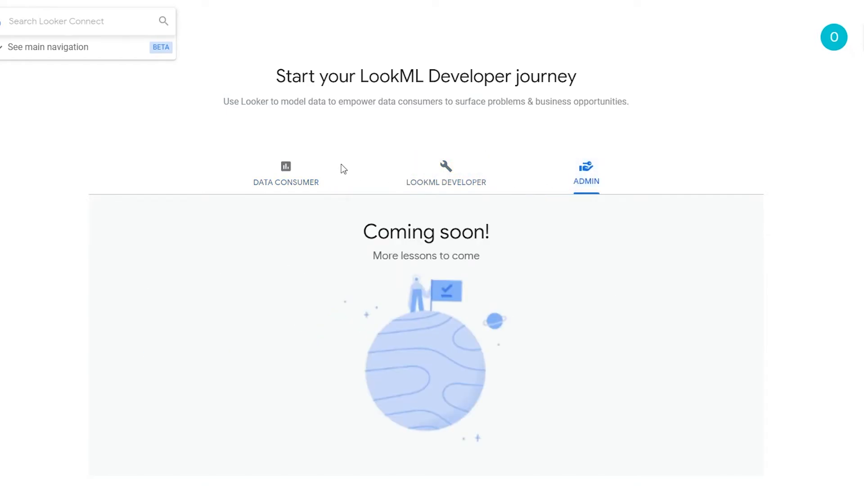
pyautogui.click(286, 174)
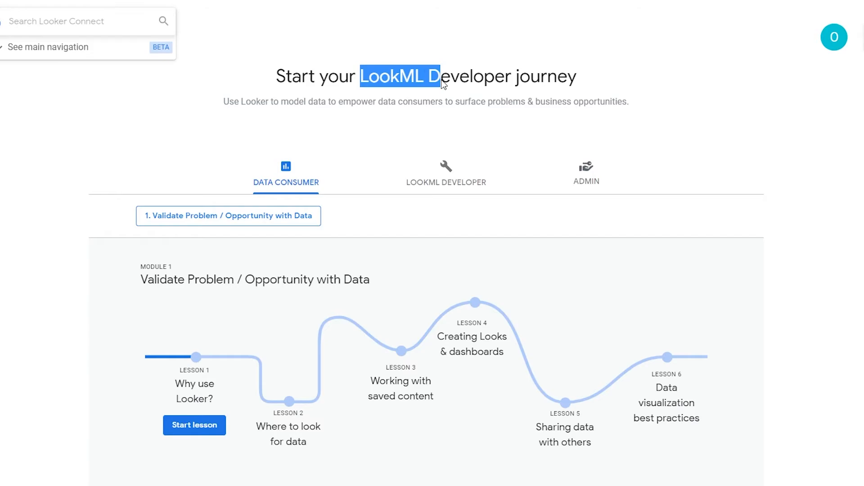
pyautogui.scroll(-3)
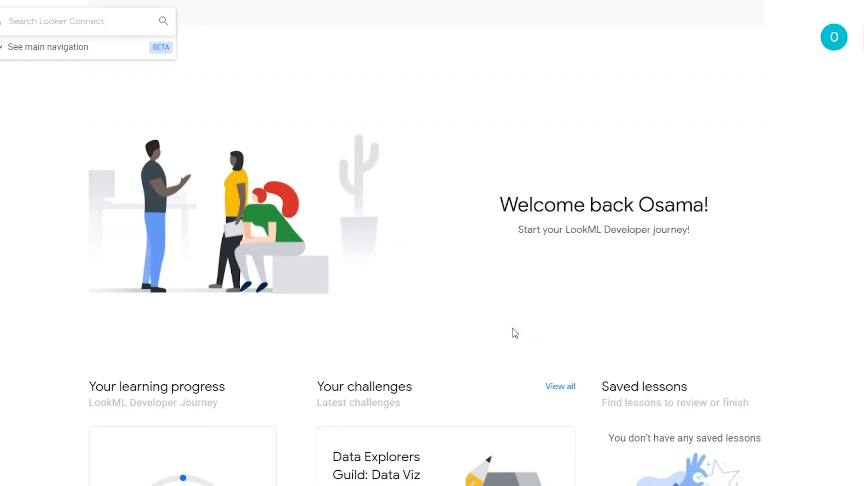
pyautogui.scroll(-3)
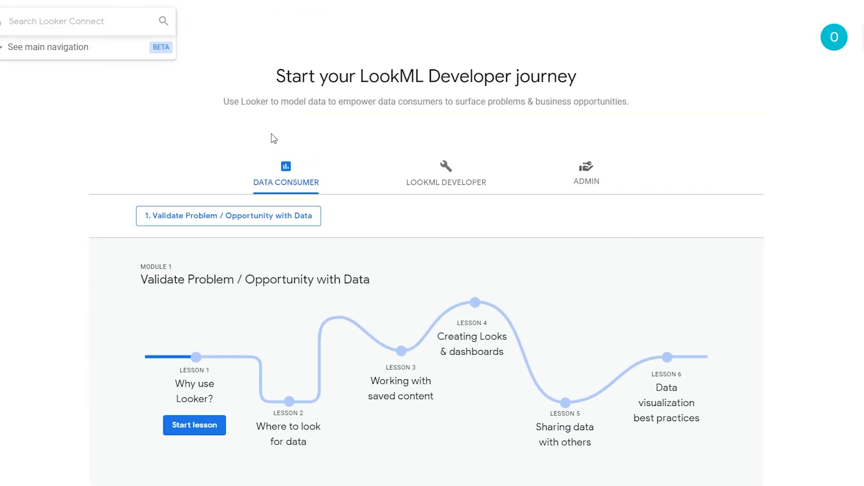
pyautogui.moveTo(81, 293)
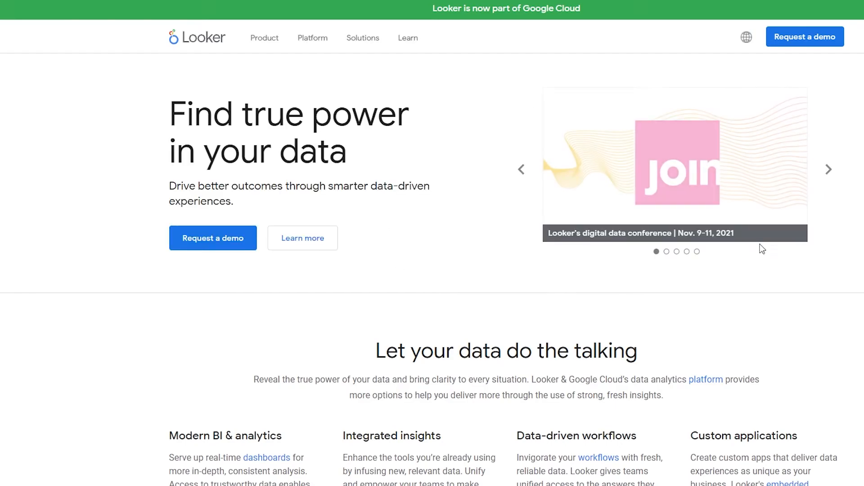
pyautogui.scroll(-3)
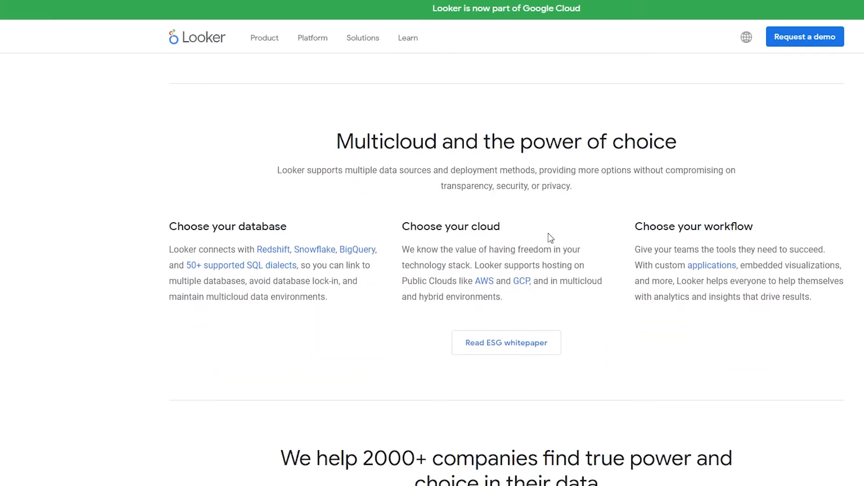
pyautogui.scroll(3)
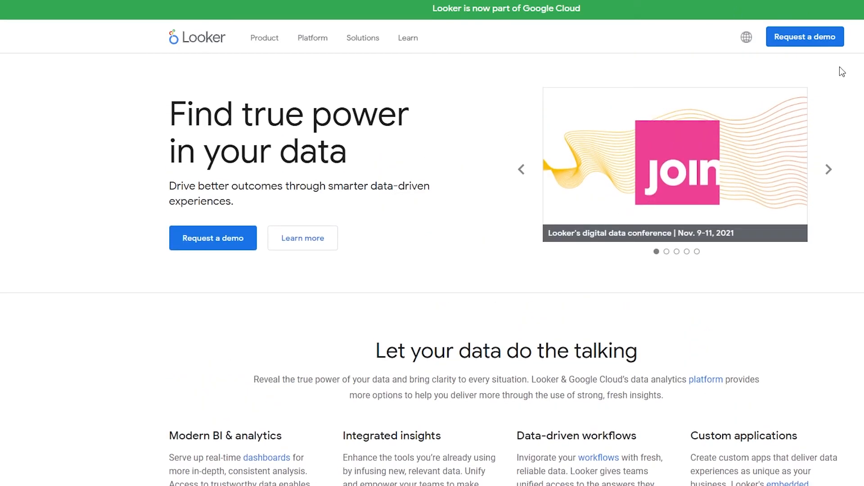
pyautogui.moveTo(718, 94)
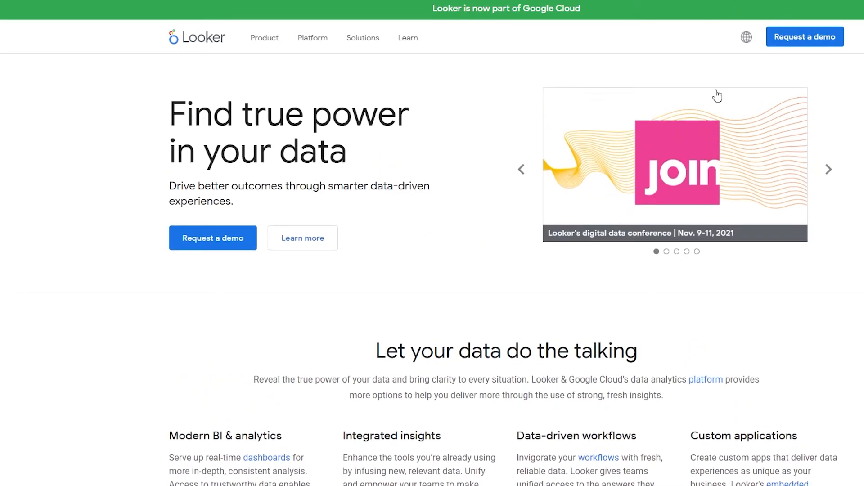
pyautogui.click(408, 38)
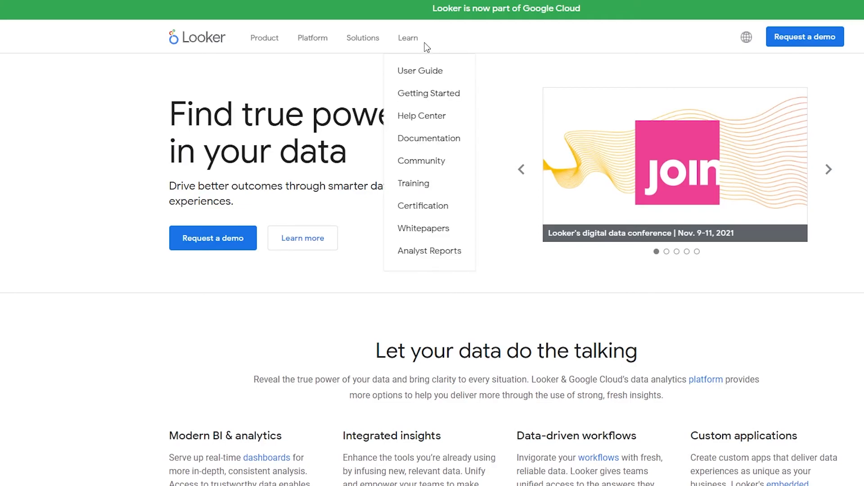
pyautogui.moveTo(413, 66)
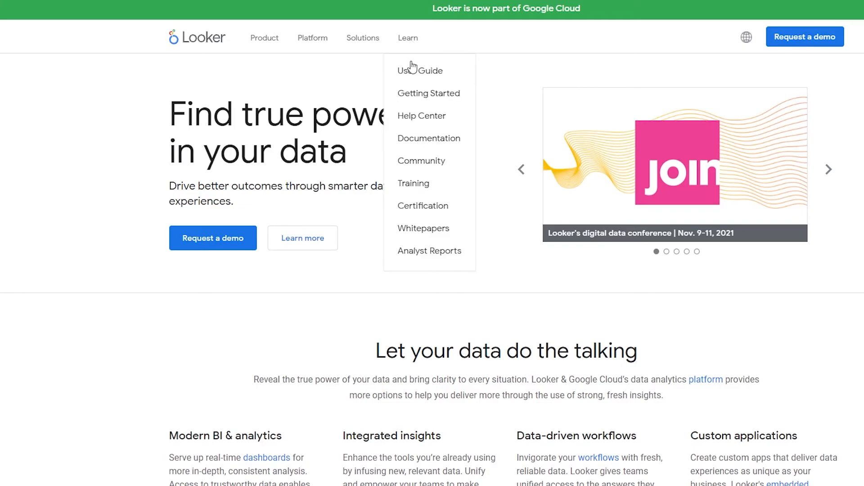
pyautogui.moveTo(420, 70)
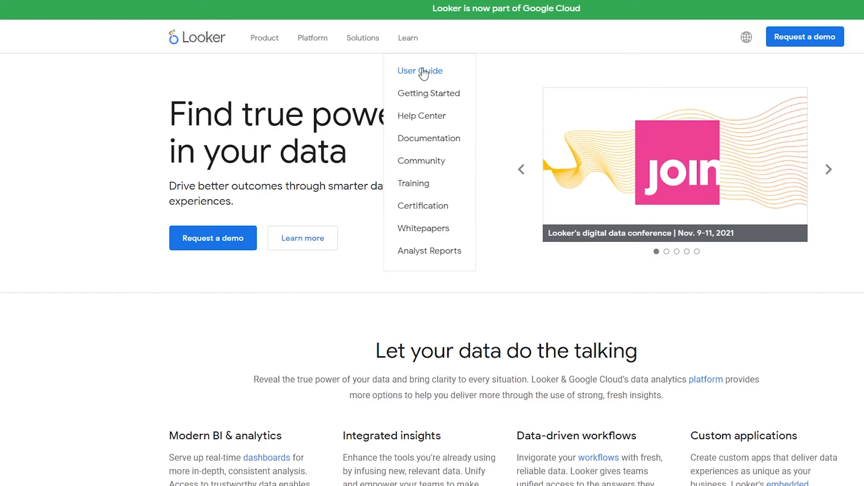
pyautogui.scroll(-3)
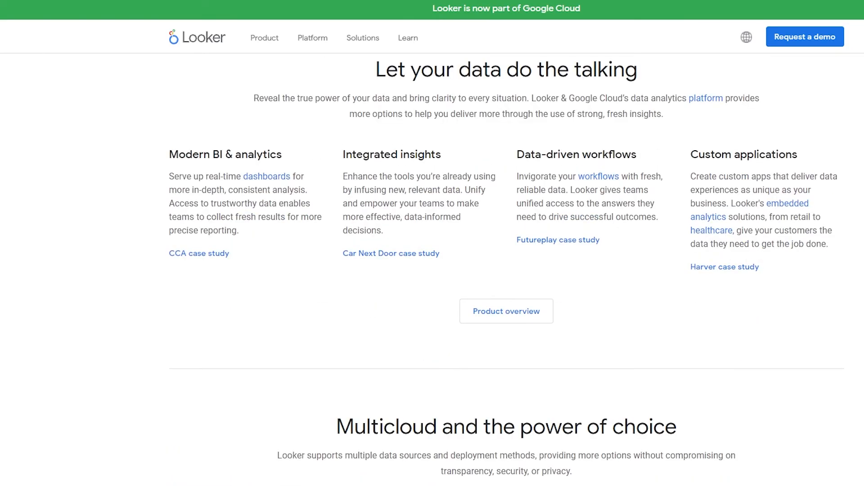
pyautogui.scroll(-3)
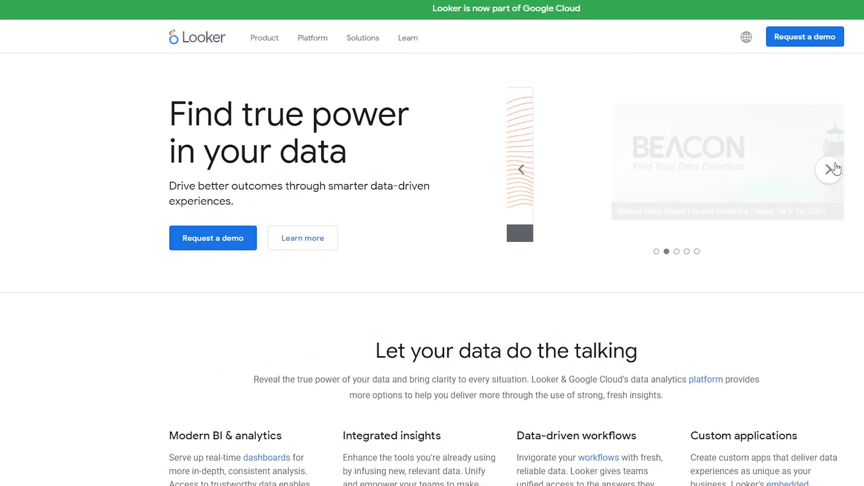
pyautogui.scroll(-3)
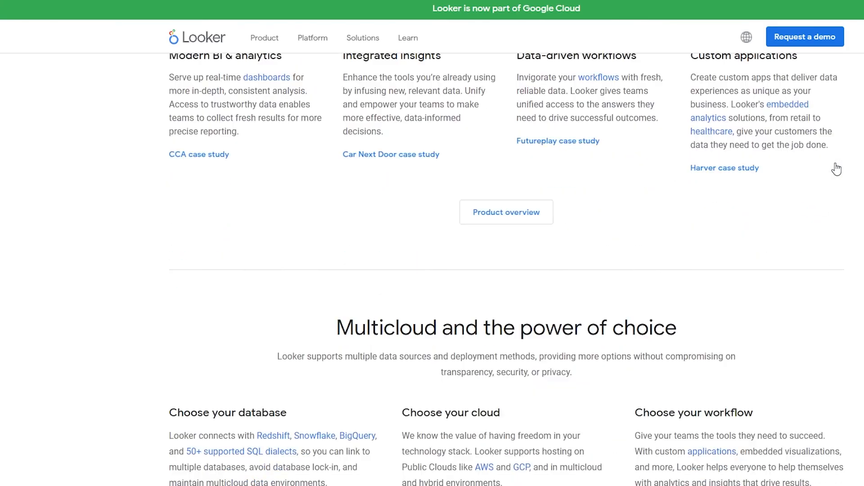
pyautogui.scroll(3)
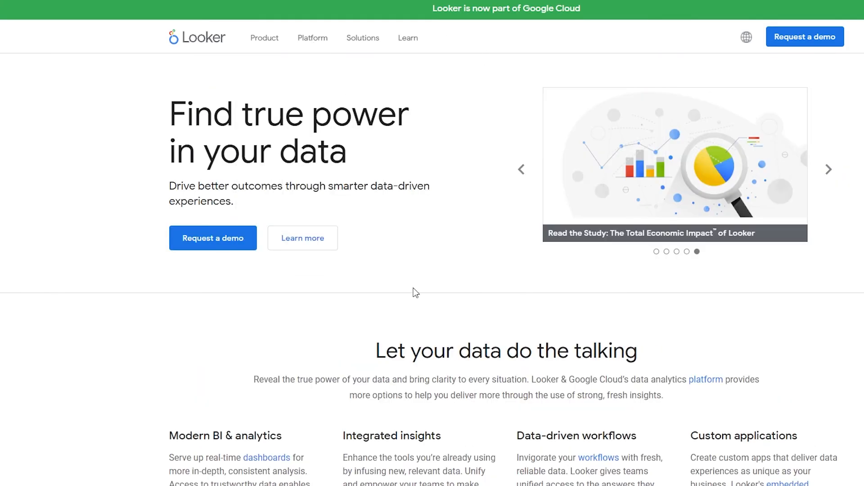
pyautogui.moveTo(656, 412)
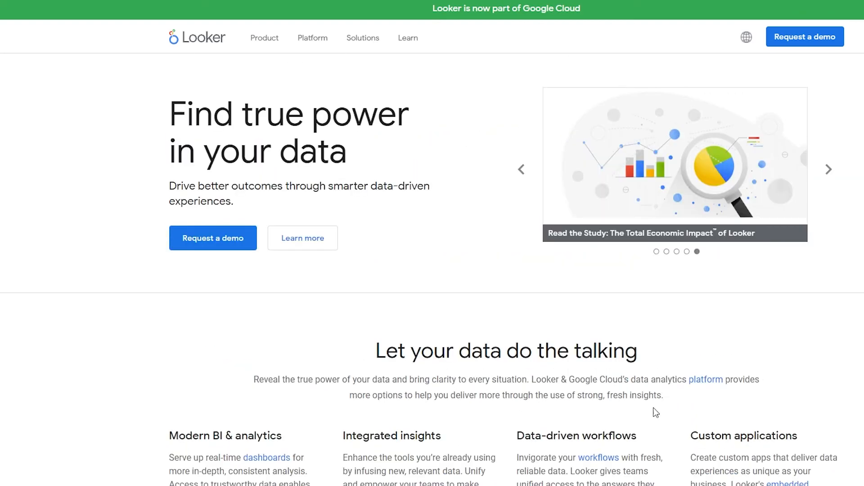
pyautogui.moveTo(474, 194)
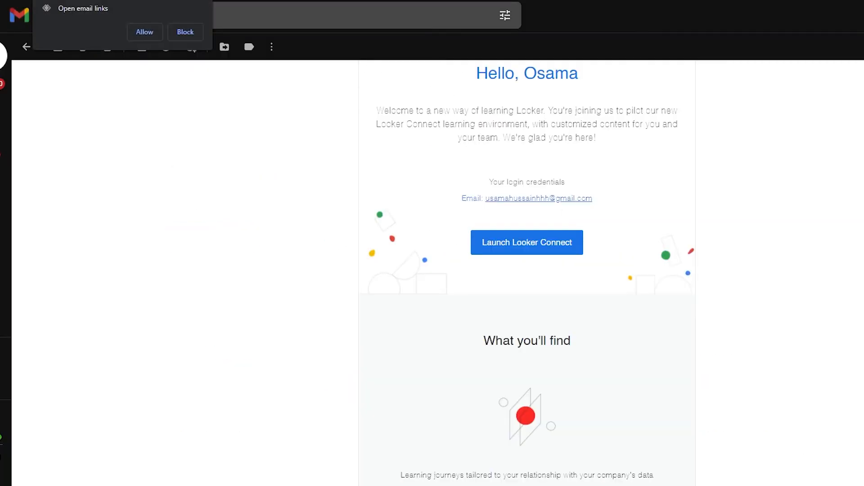
# Launch Looker Connect from the Gmail welcome email and scroll down its journey page.
pyautogui.click(525, 243)
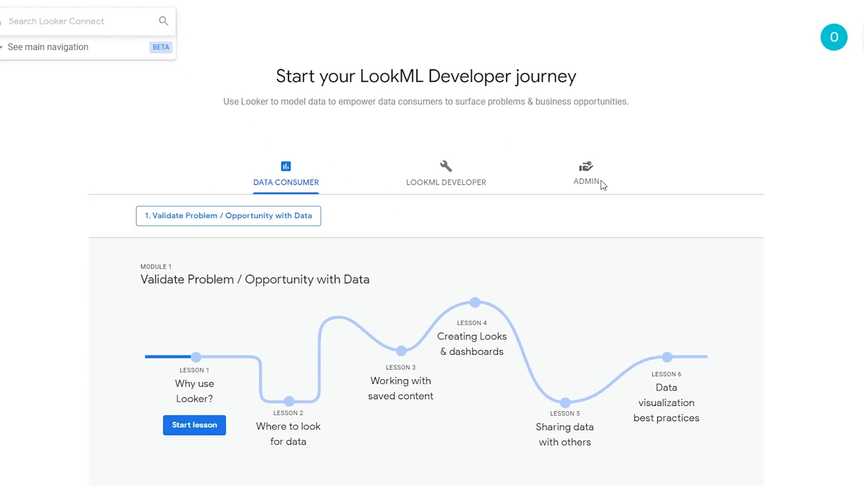
pyautogui.moveTo(432, 222)
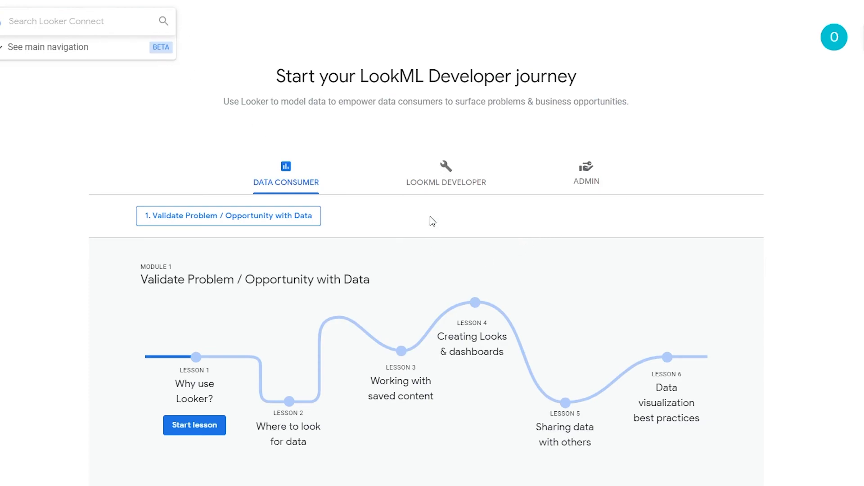
pyautogui.moveTo(436, 208)
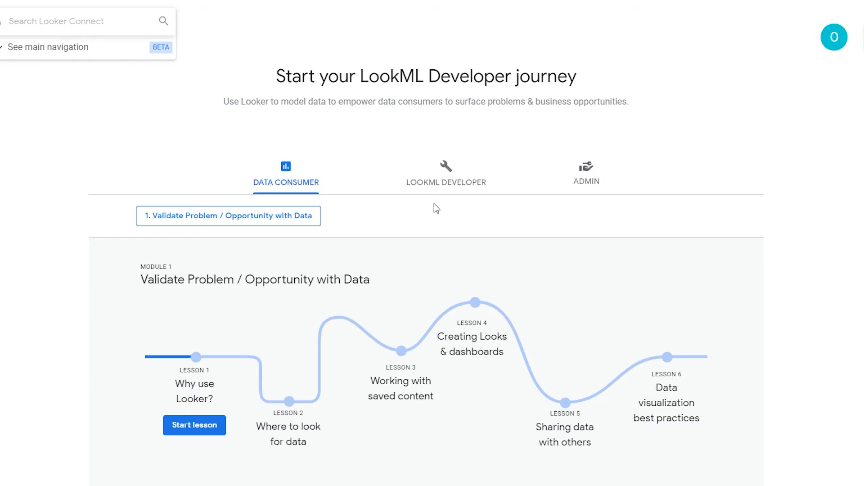
pyautogui.scroll(-3)
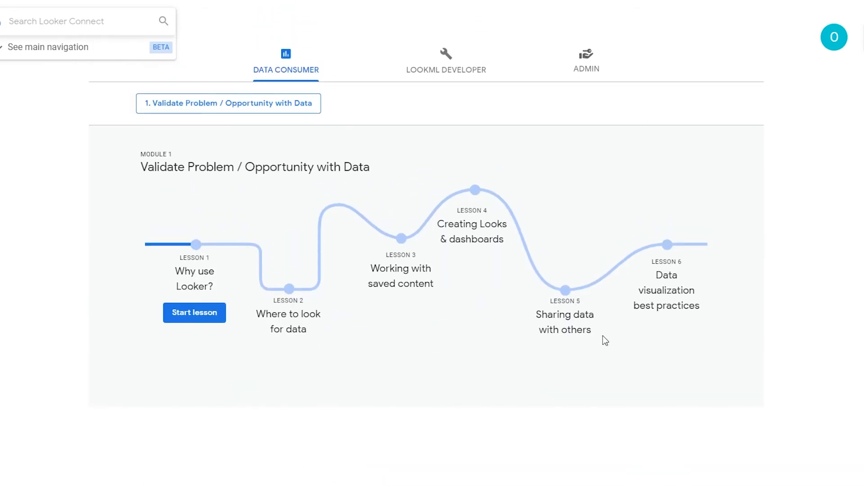
pyautogui.scroll(-3)
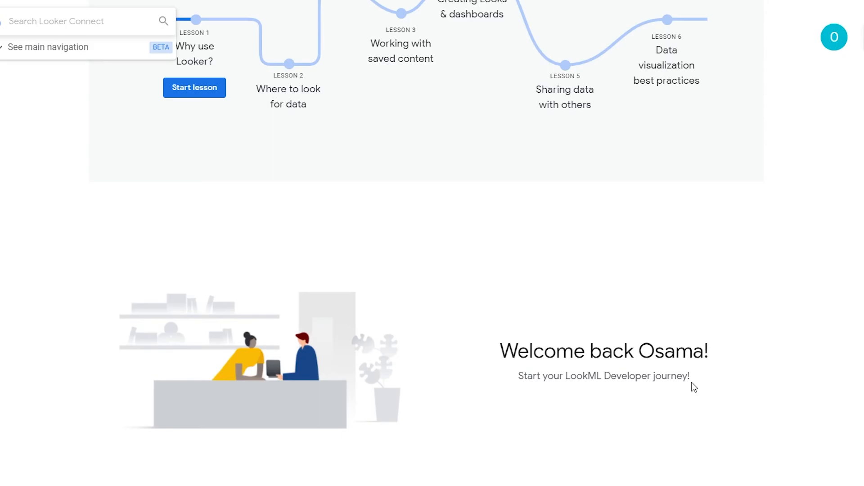
pyautogui.scroll(-3)
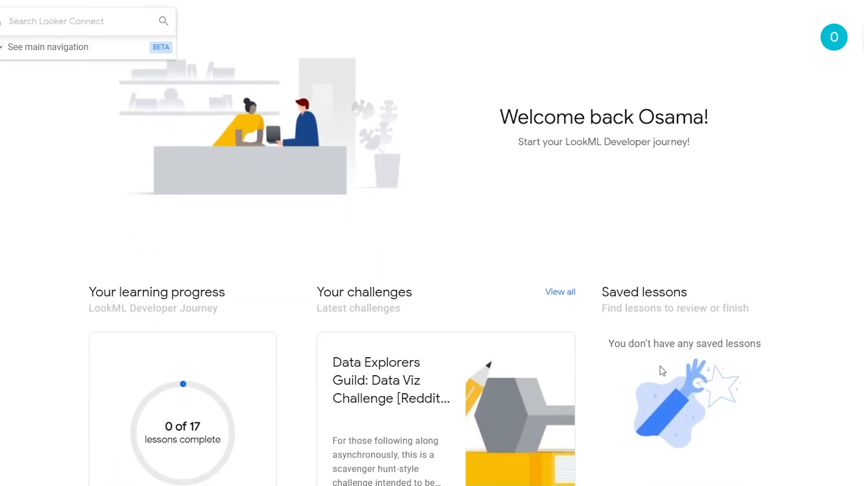
pyautogui.scroll(-3)
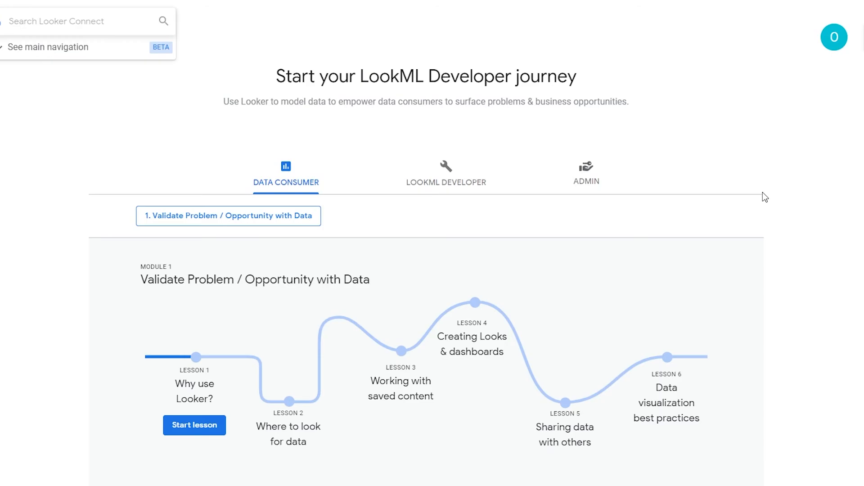
pyautogui.moveTo(768, 243)
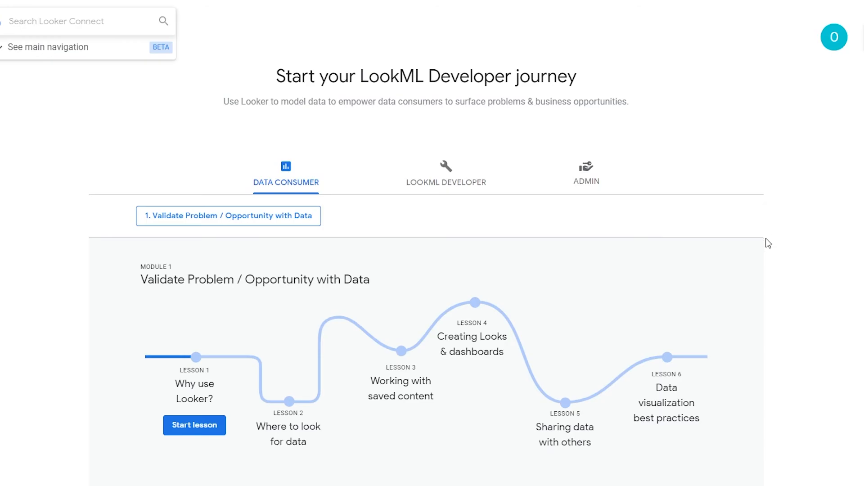
pyautogui.scroll(-3)
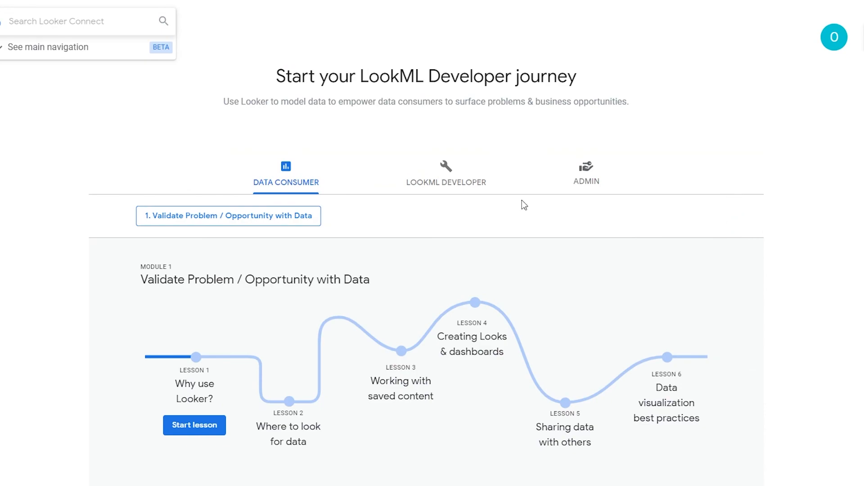
pyautogui.moveTo(529, 208)
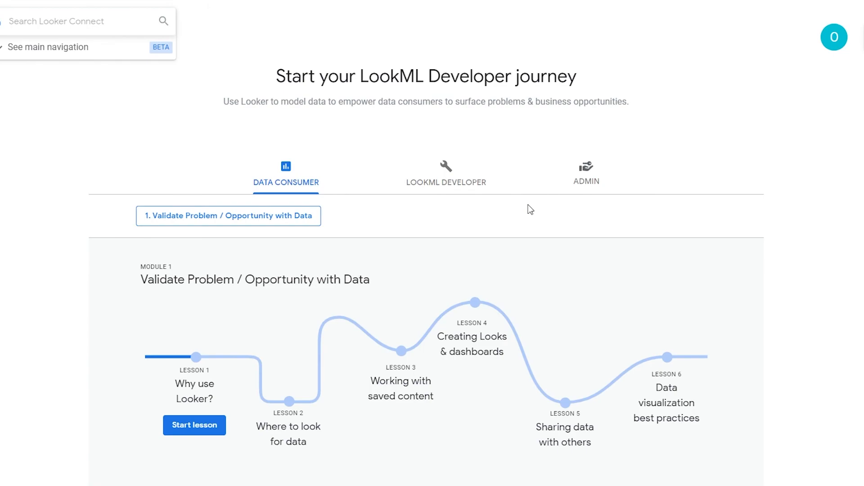
pyautogui.moveTo(515, 205)
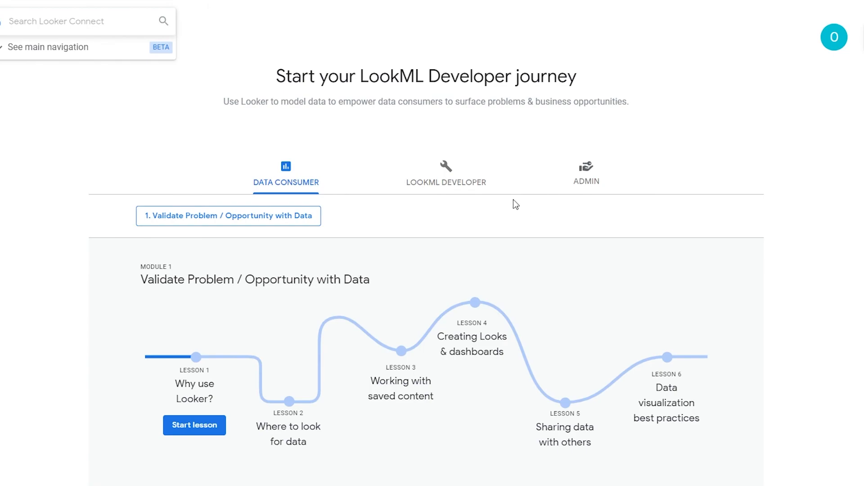